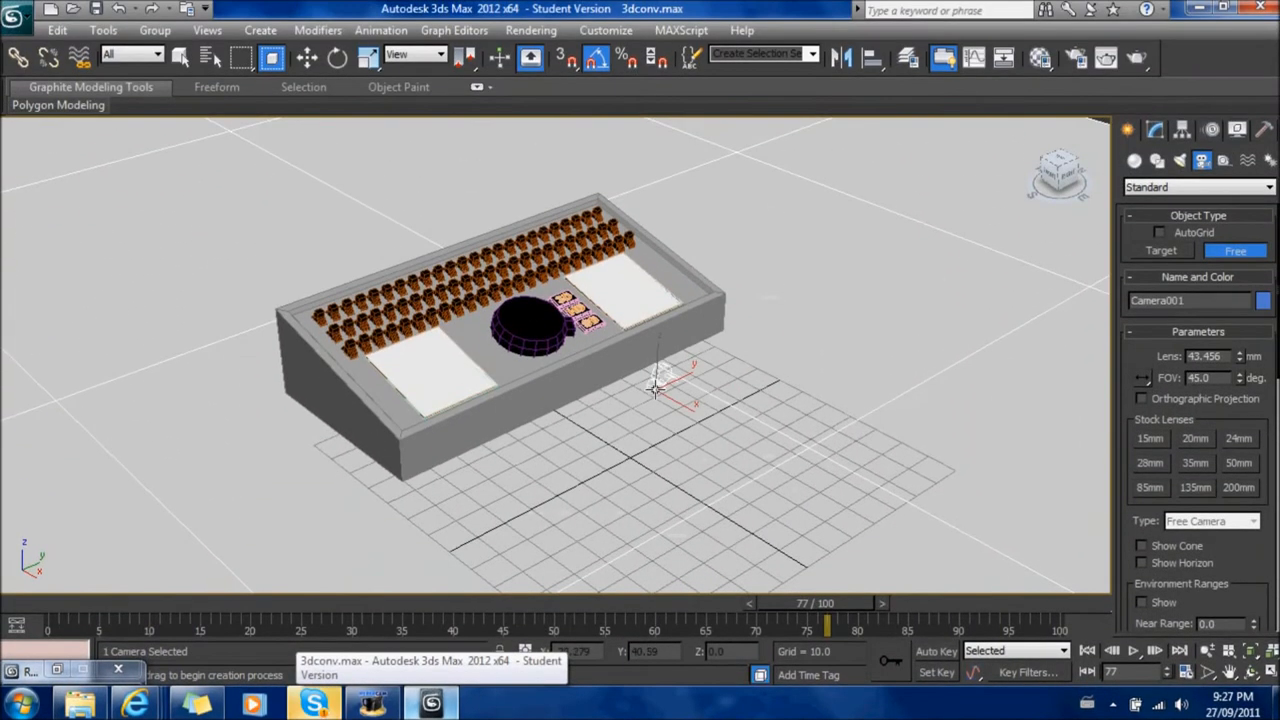
- Move and rotate Camera001 so it hovers above the right end of the console
click(307, 57)
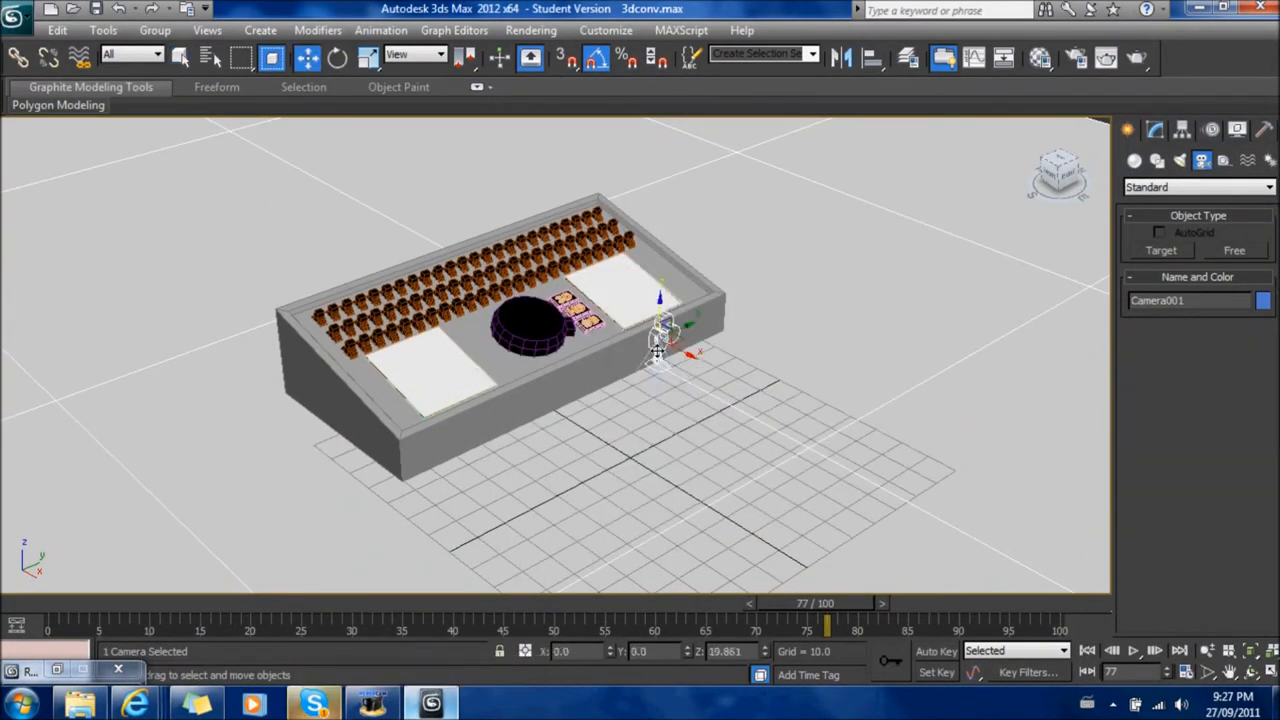
right_click(650, 350)
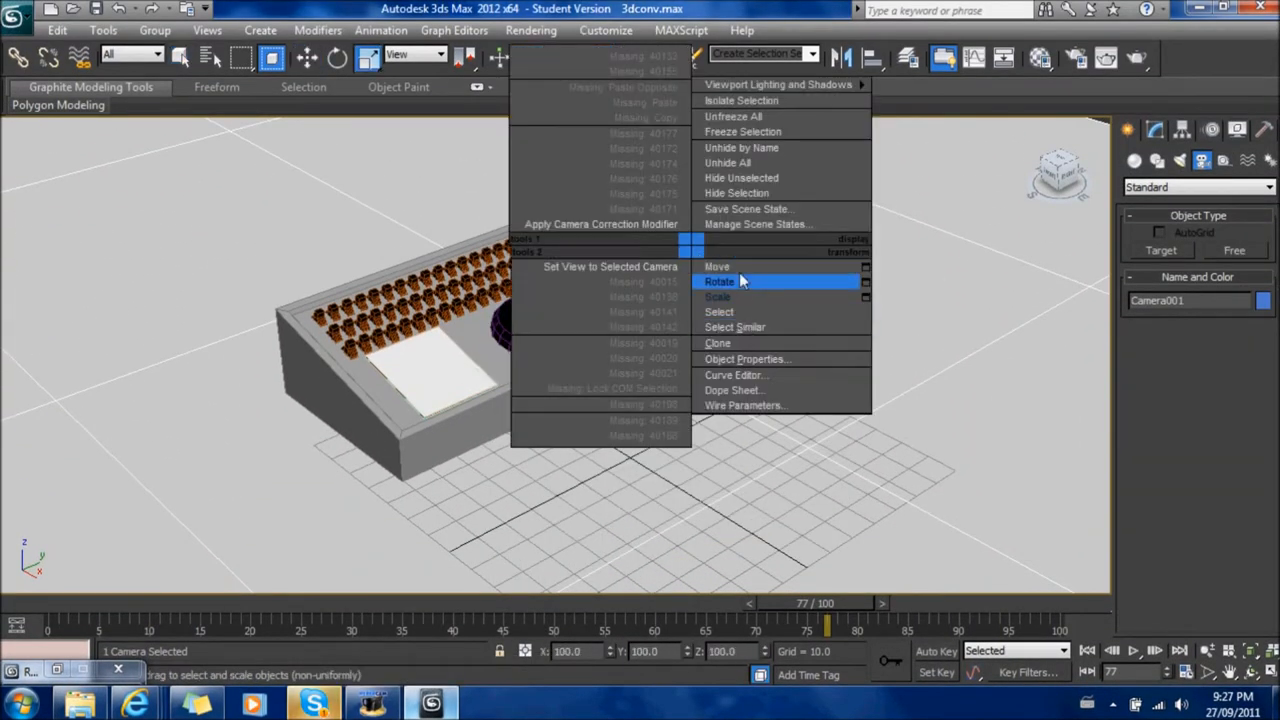
click(719, 281)
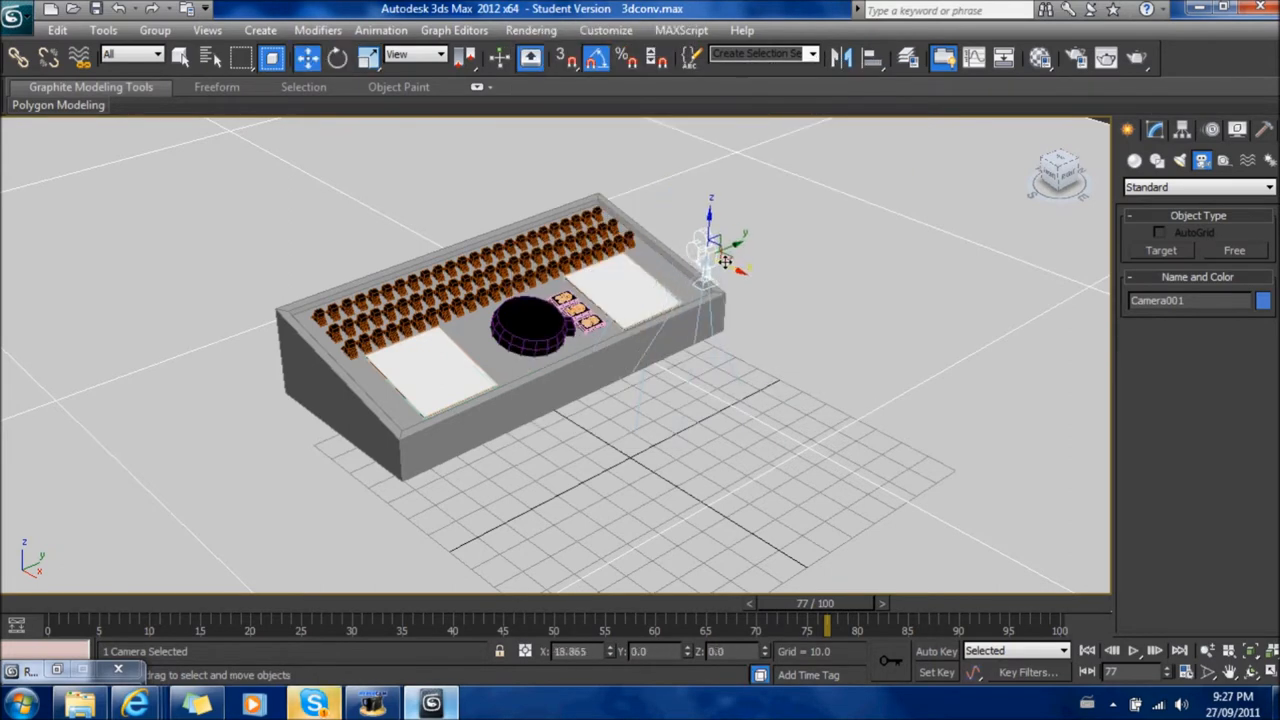
click(337, 57)
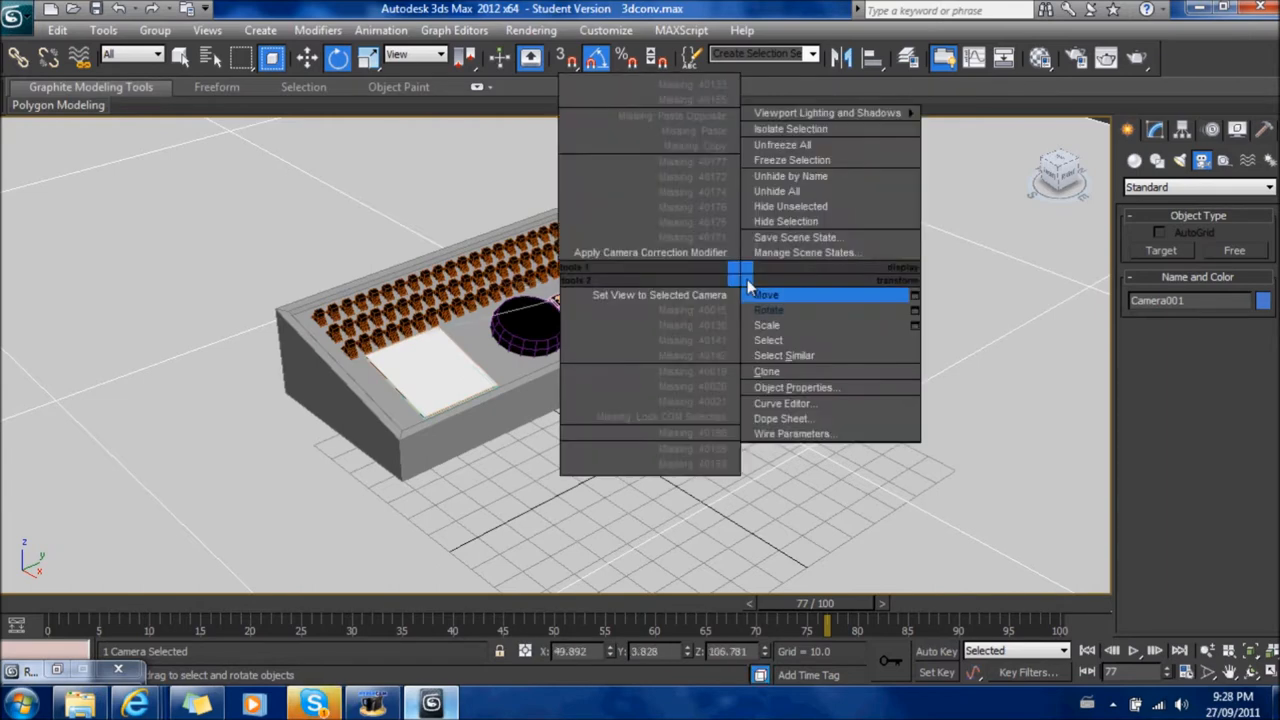
click(765, 294)
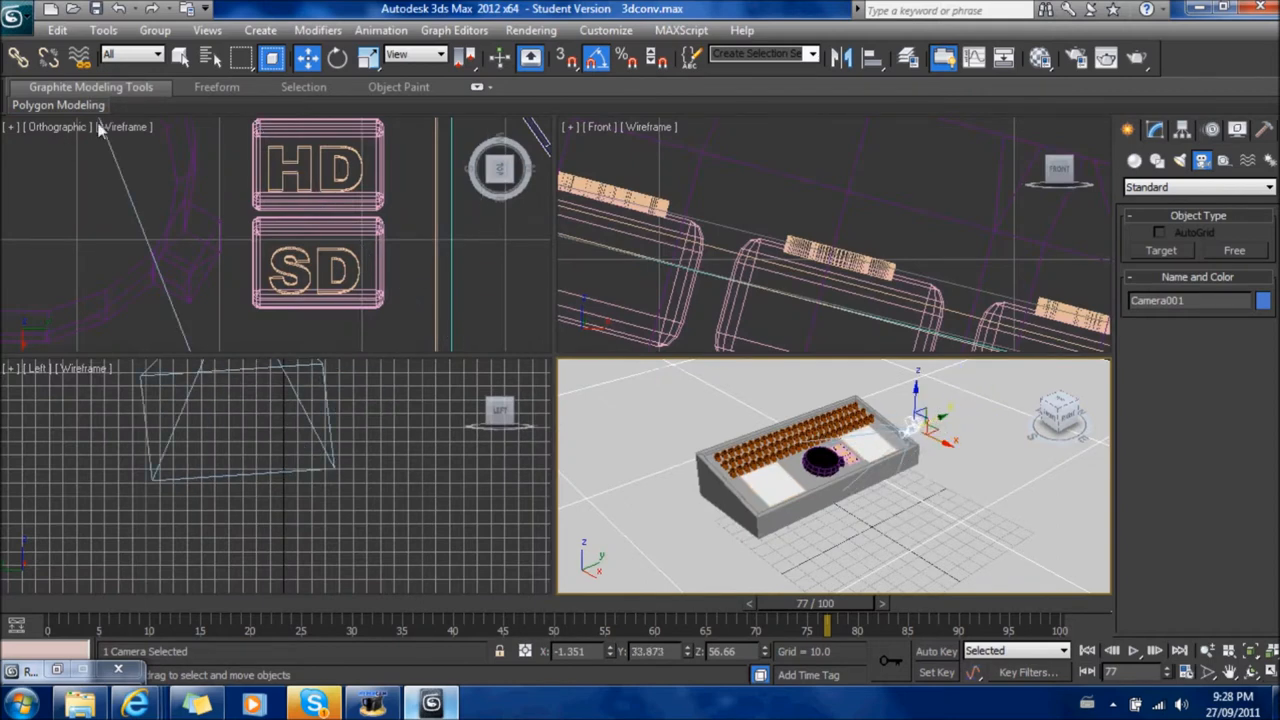
- Show Camera001 in a viewport and Shift-drag a copy named Camera002 beside it
click(55, 127)
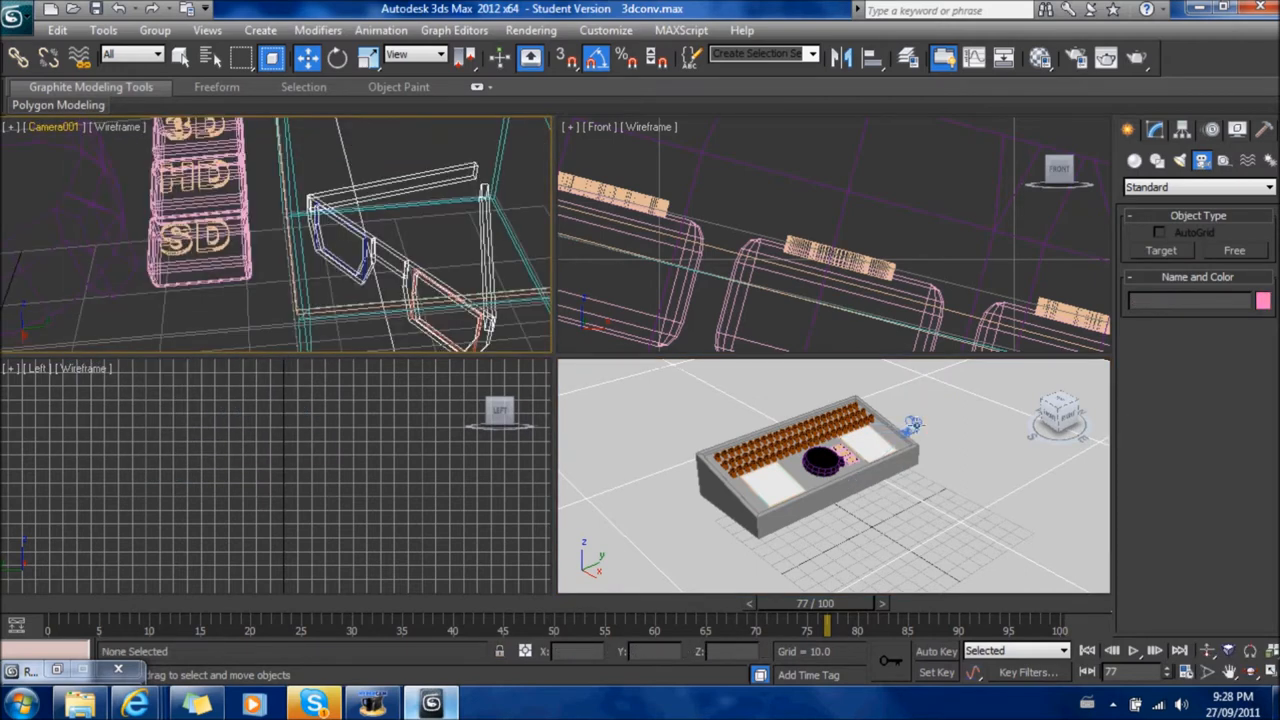
click(913, 425)
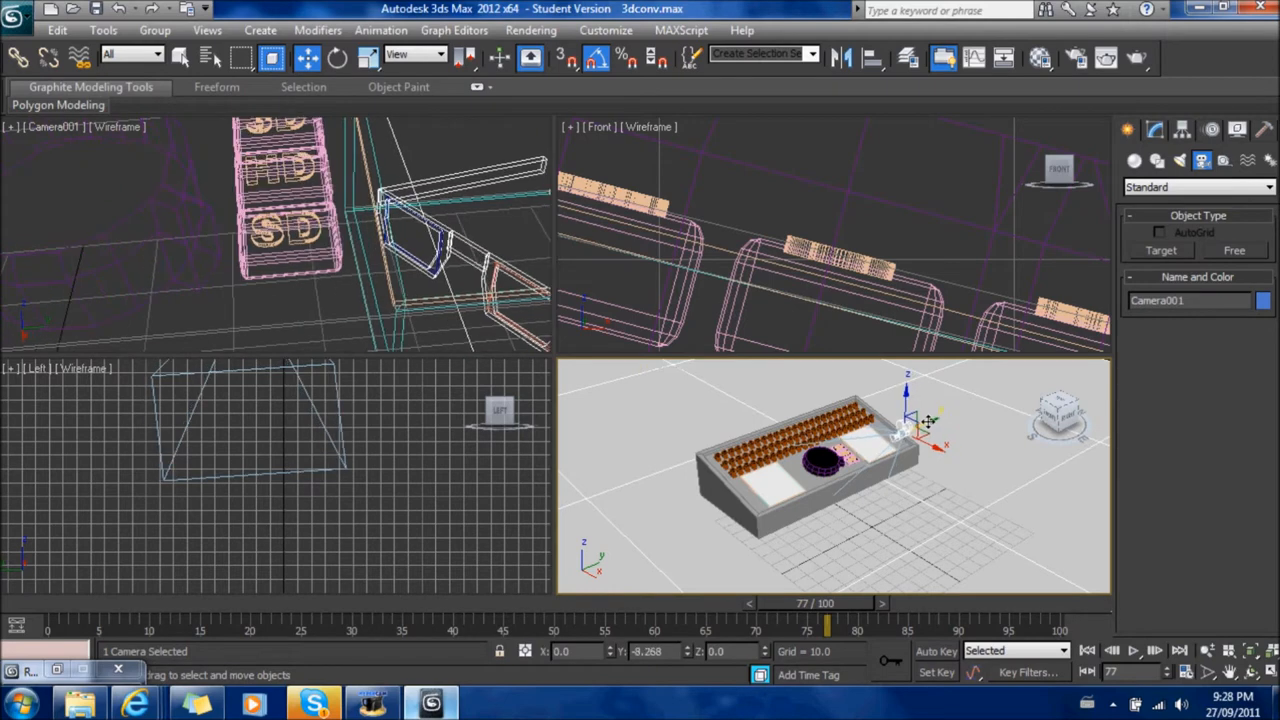
drag(905, 435, 930, 420)
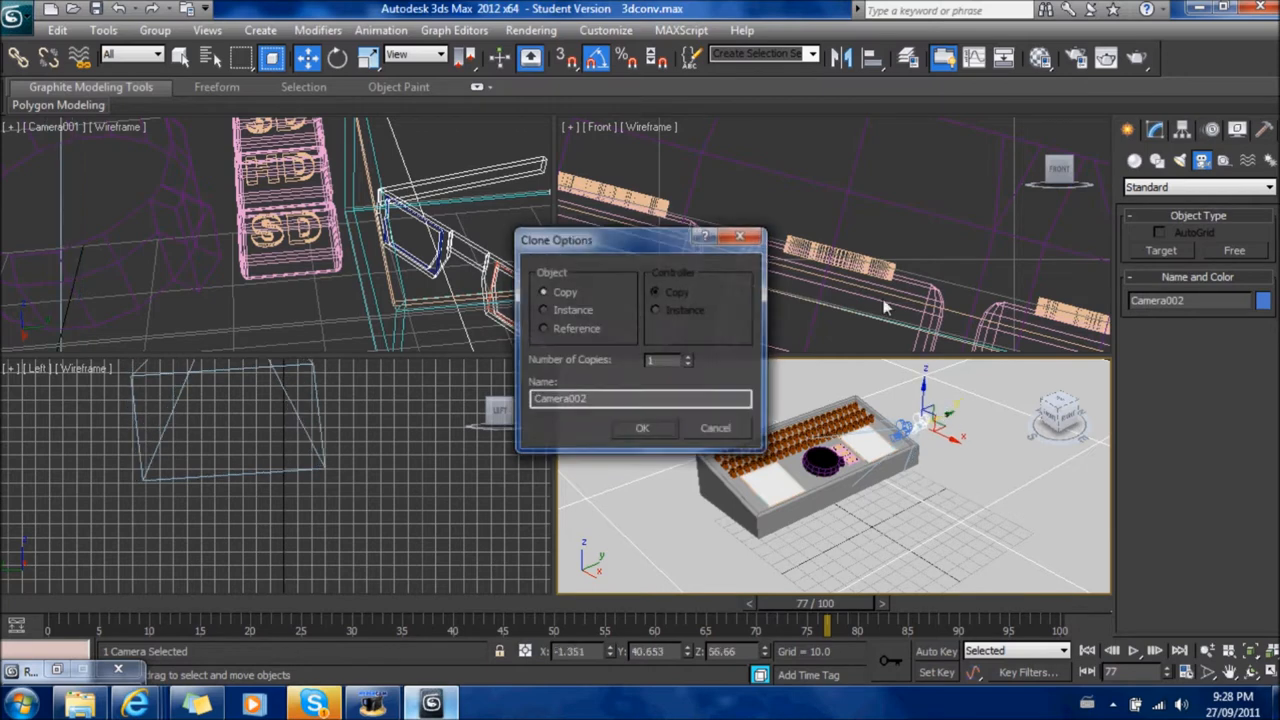
click(598, 127)
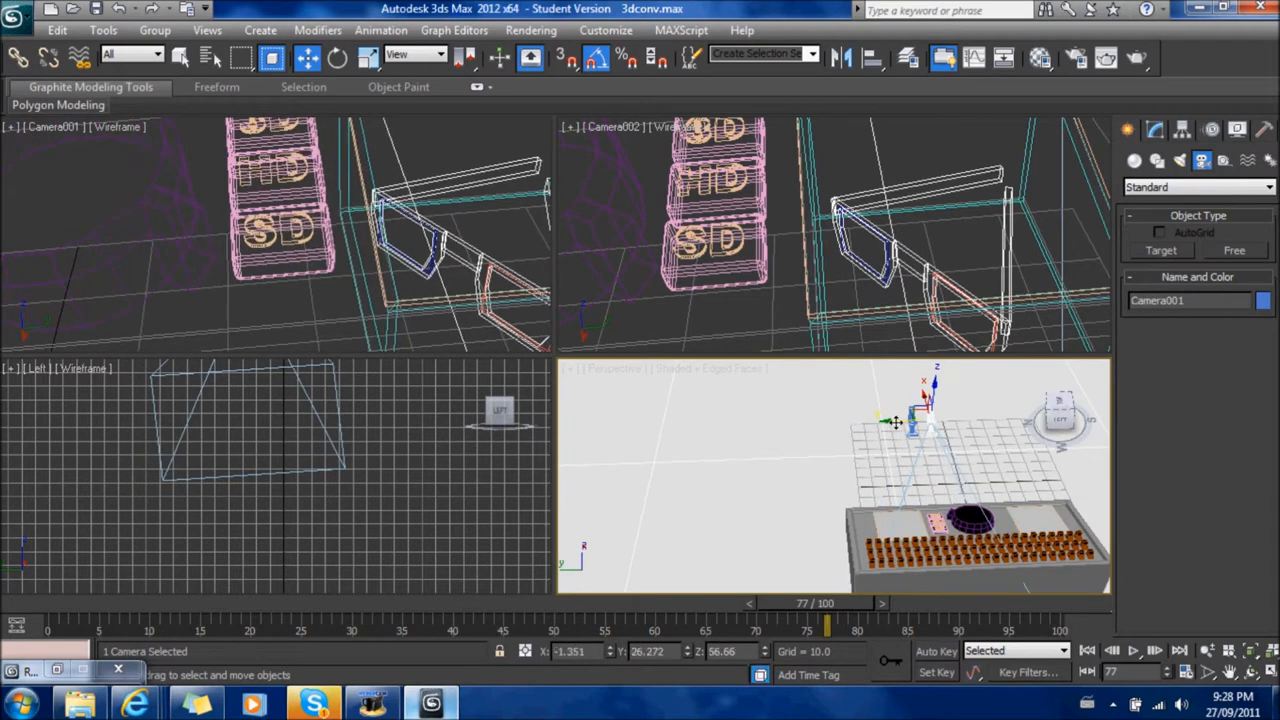
mouse_move(908, 433)
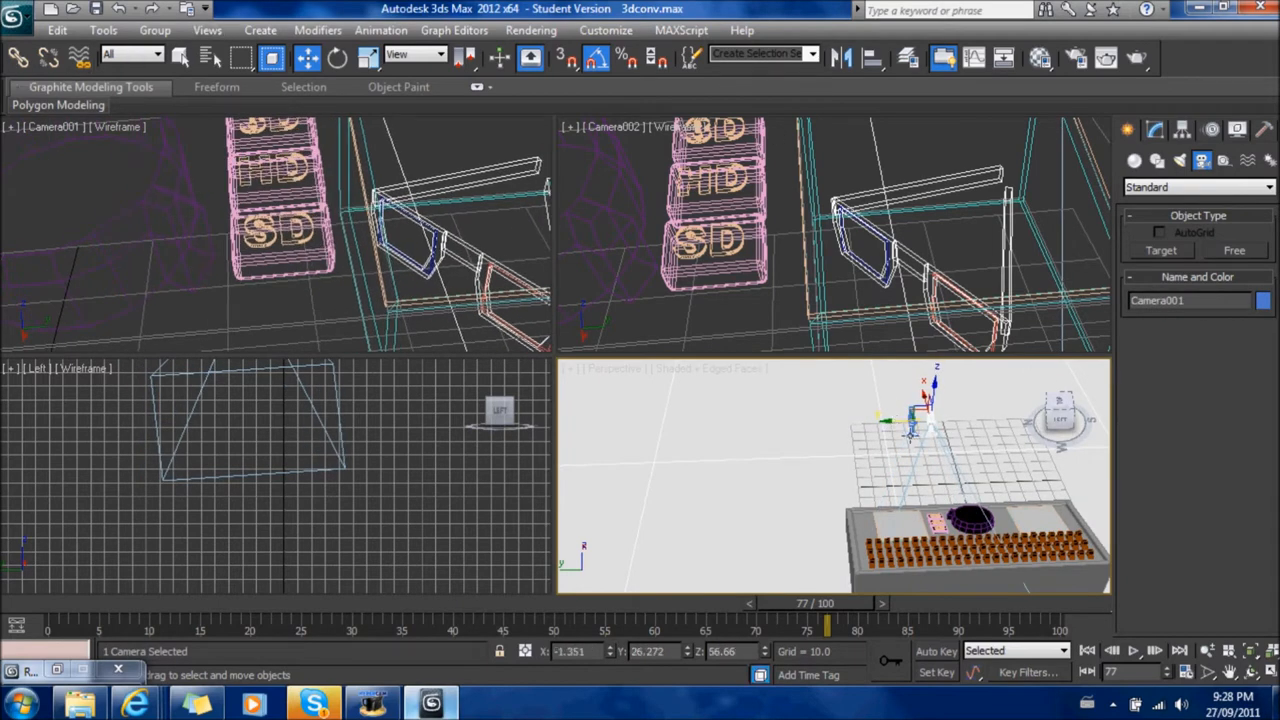
- Group the two selected cameras under the name '3D'
click(155, 29)
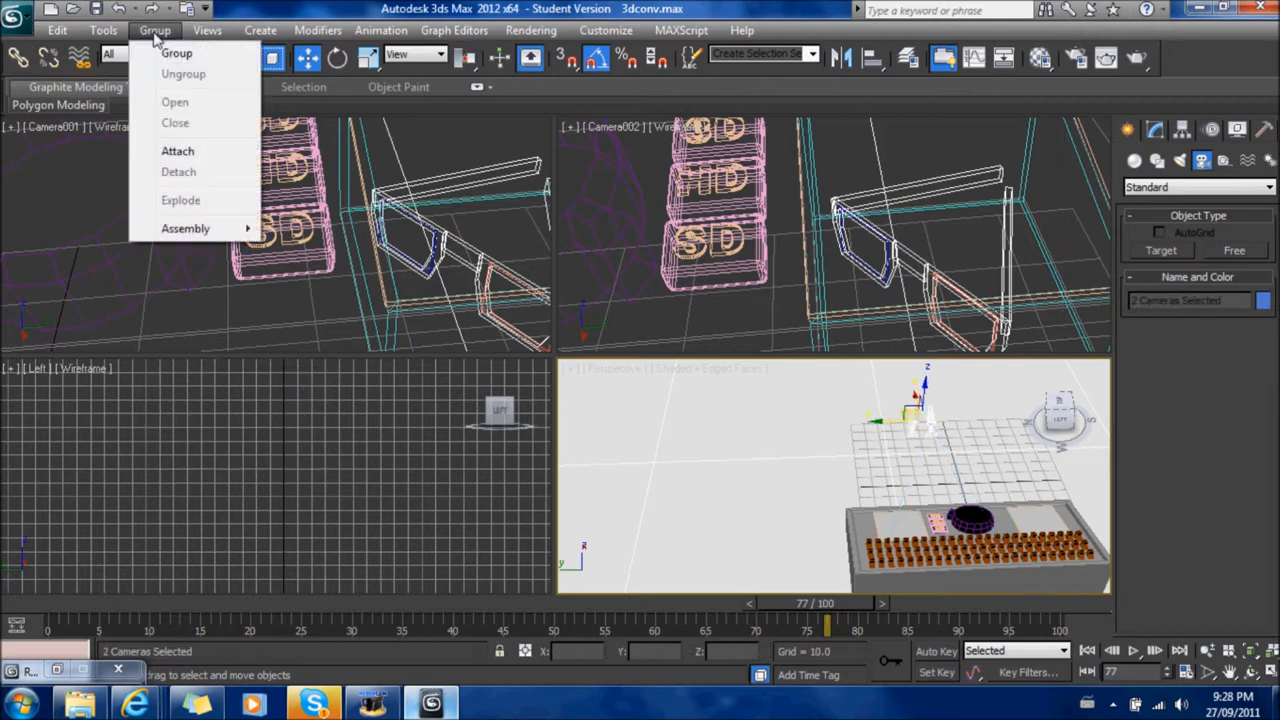
click(177, 53)
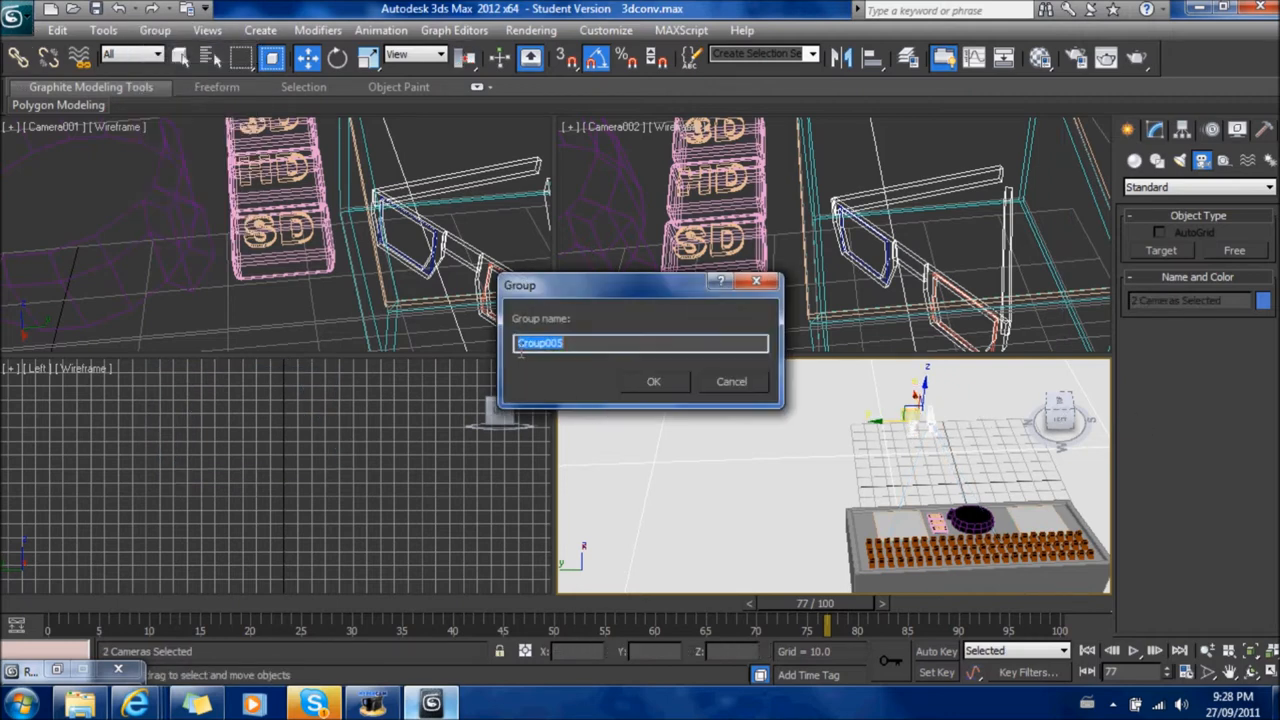
text(3D Came)
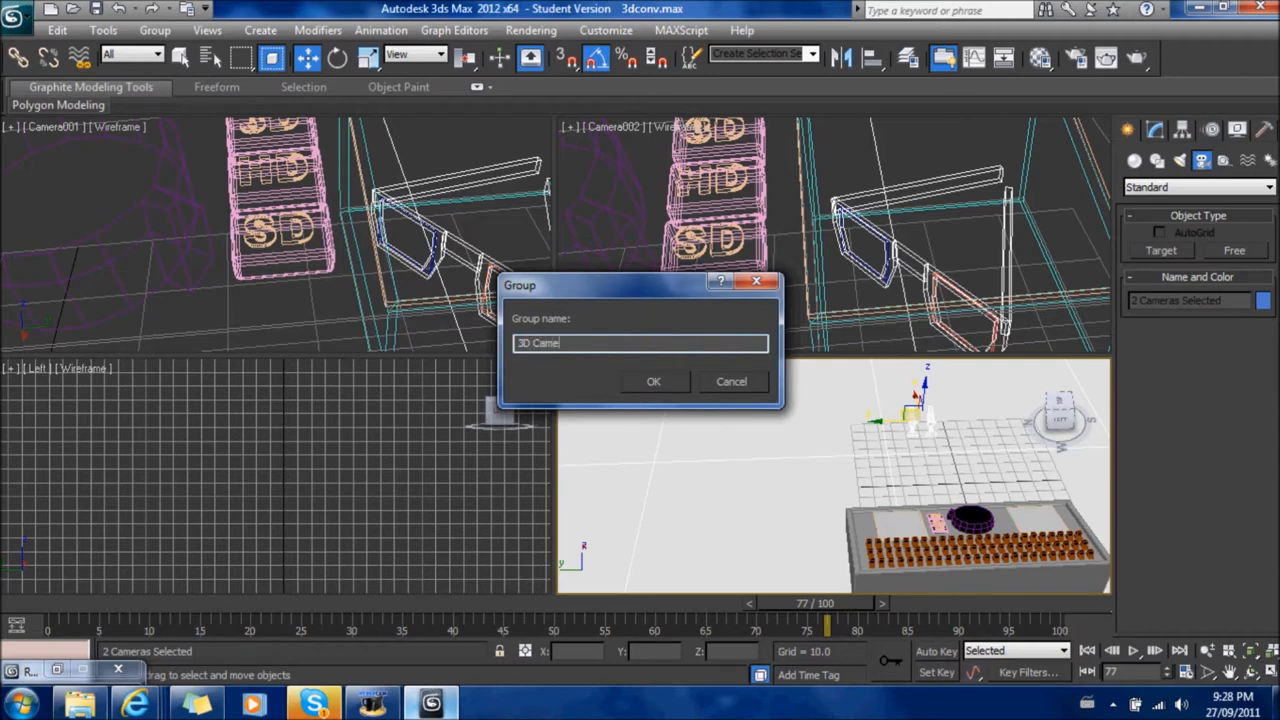
click(653, 381)
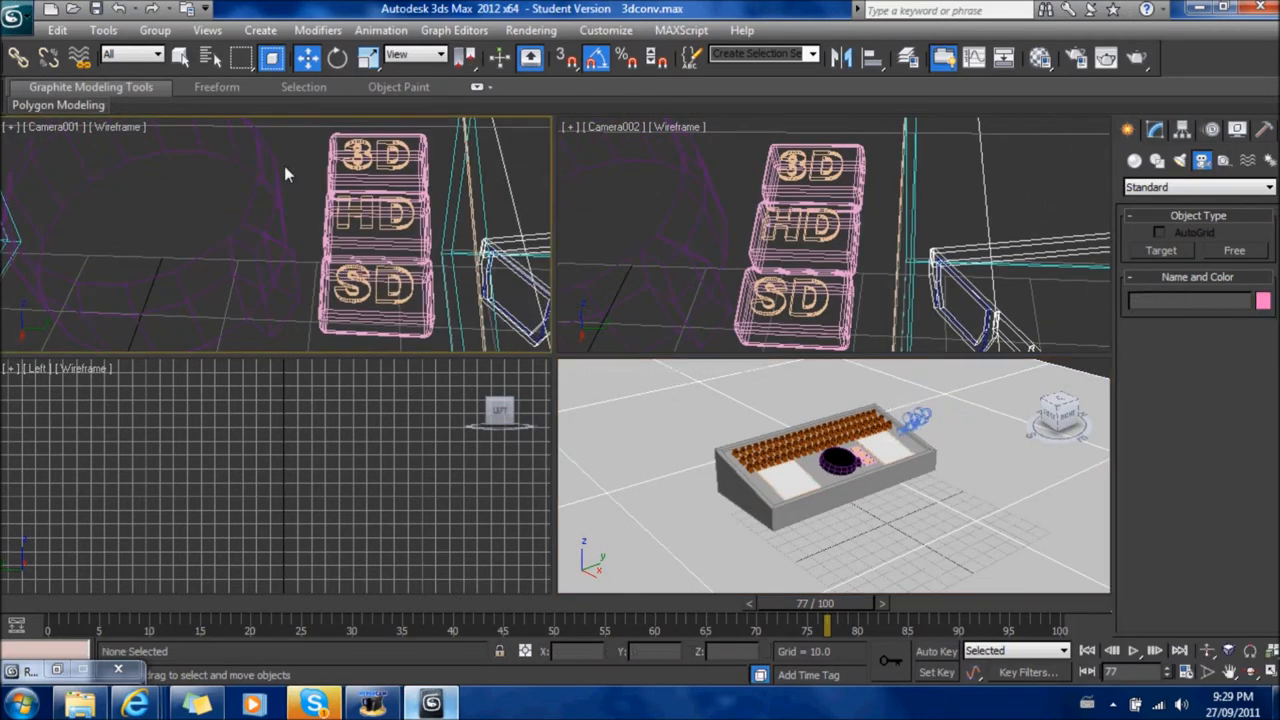
- Render the Camera001 view from Render Setup and shrink the rendered frame window
click(1076, 57)
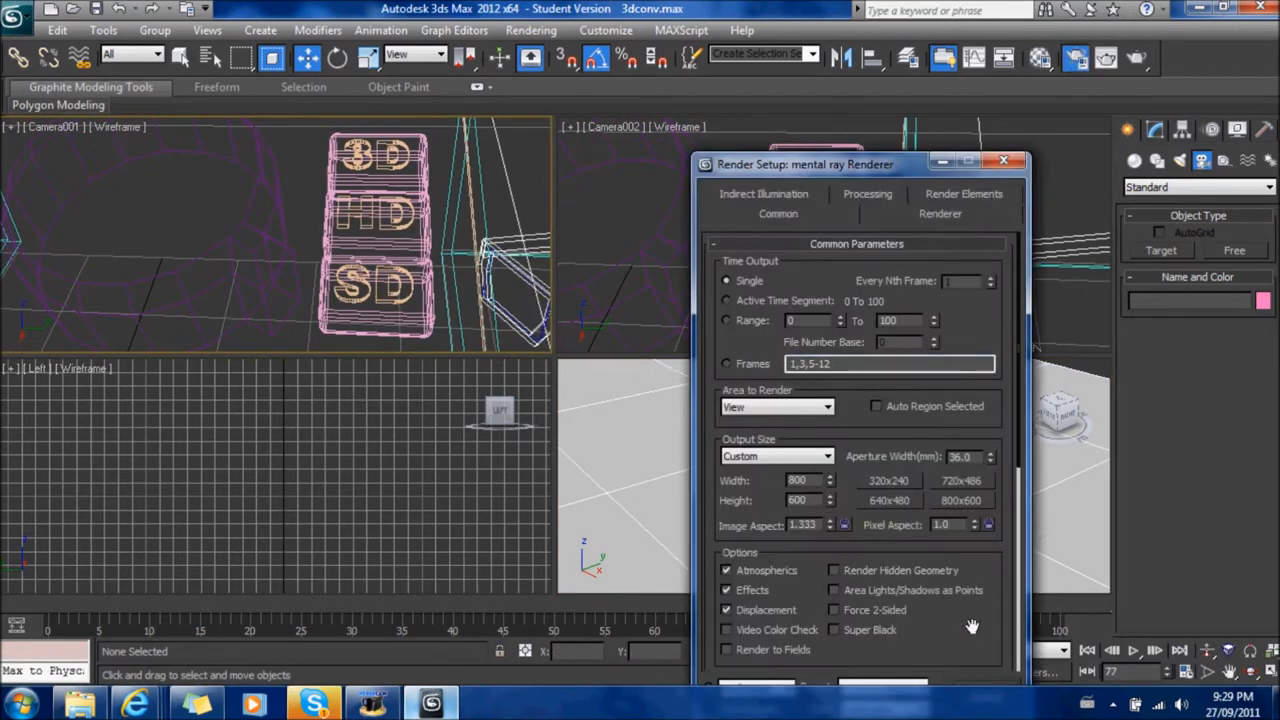
scroll(down, 3)
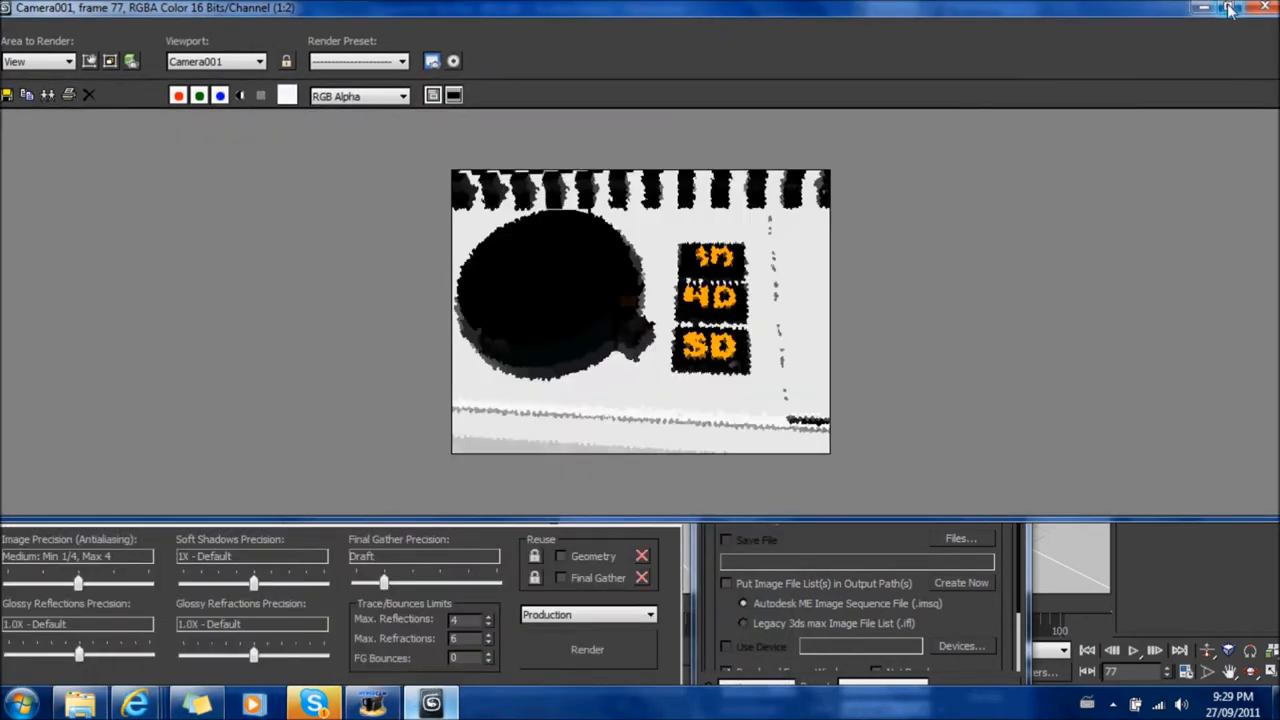
click(587, 649)
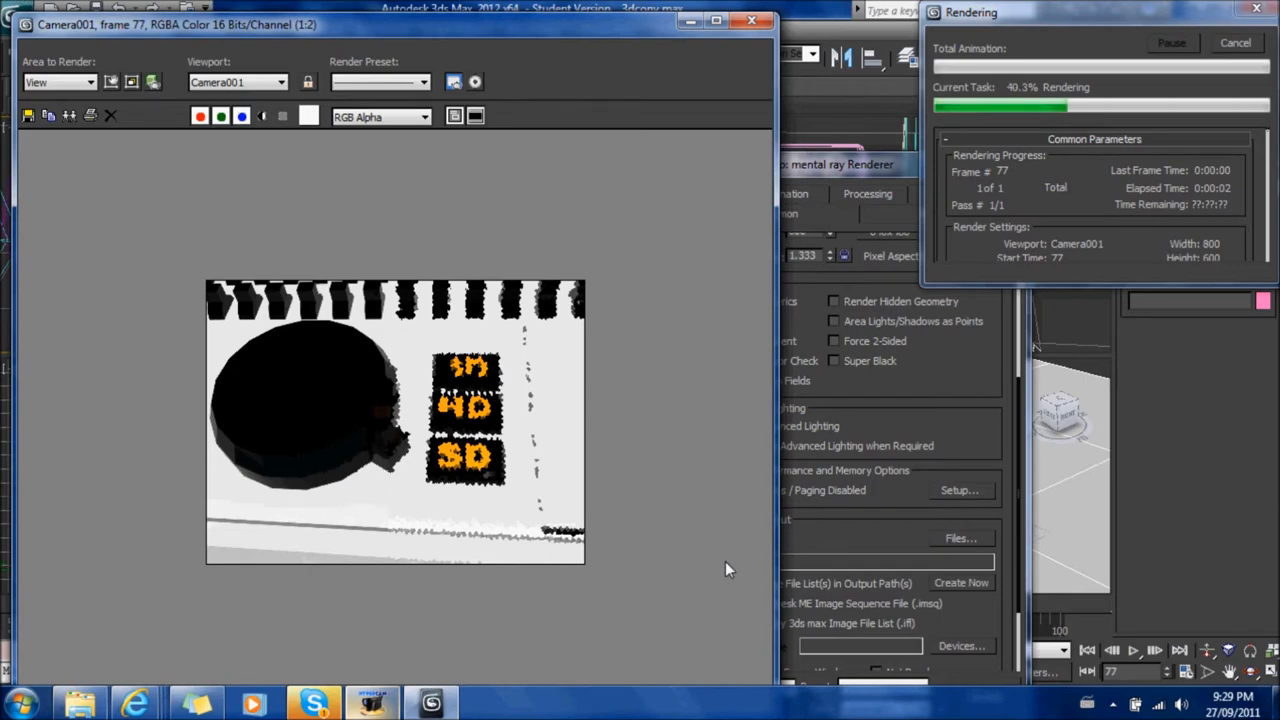
mouse_move(668, 485)
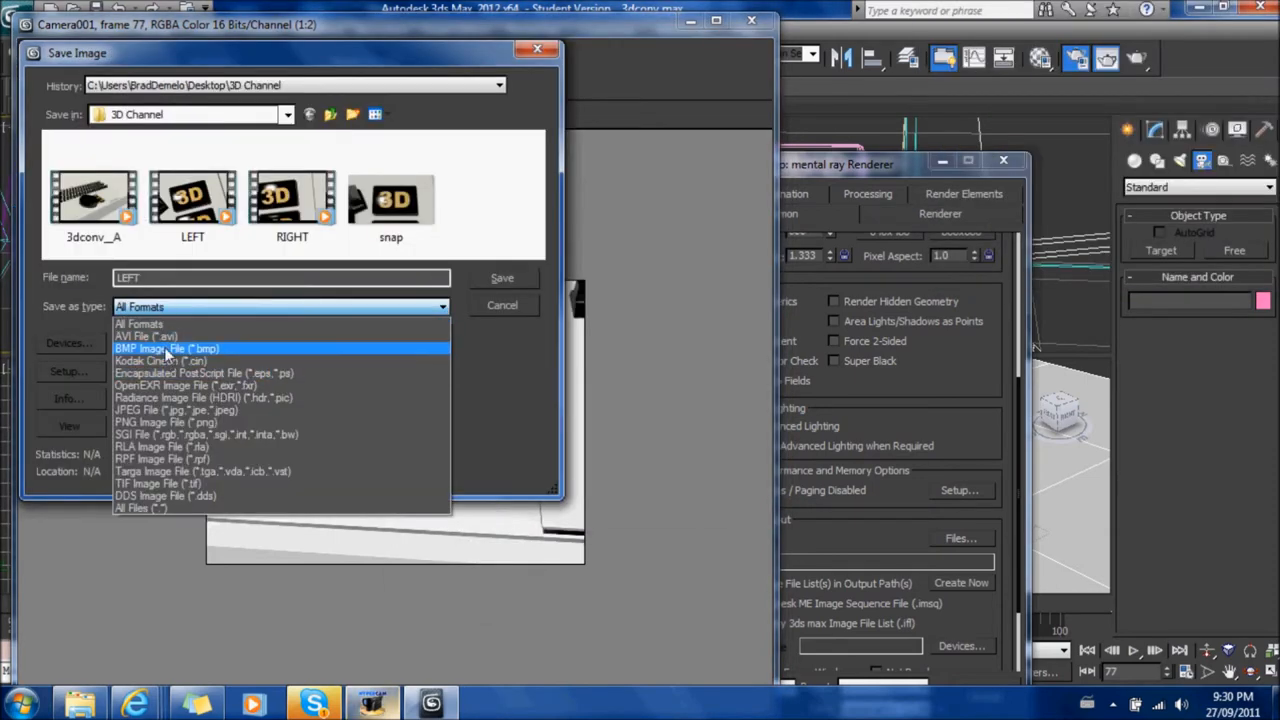
- Save the Camera001 and Camera002 renders as JPEGs LEFT and RIGHT at best quality
click(177, 410)
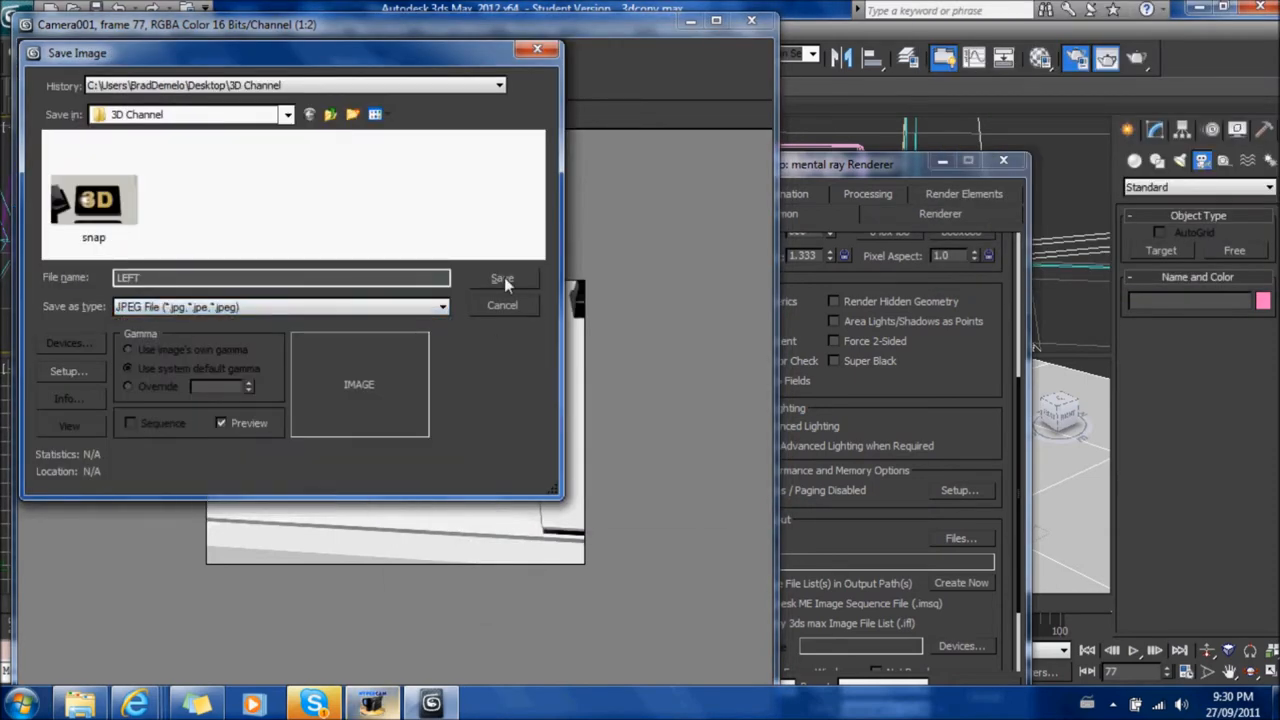
click(502, 278)
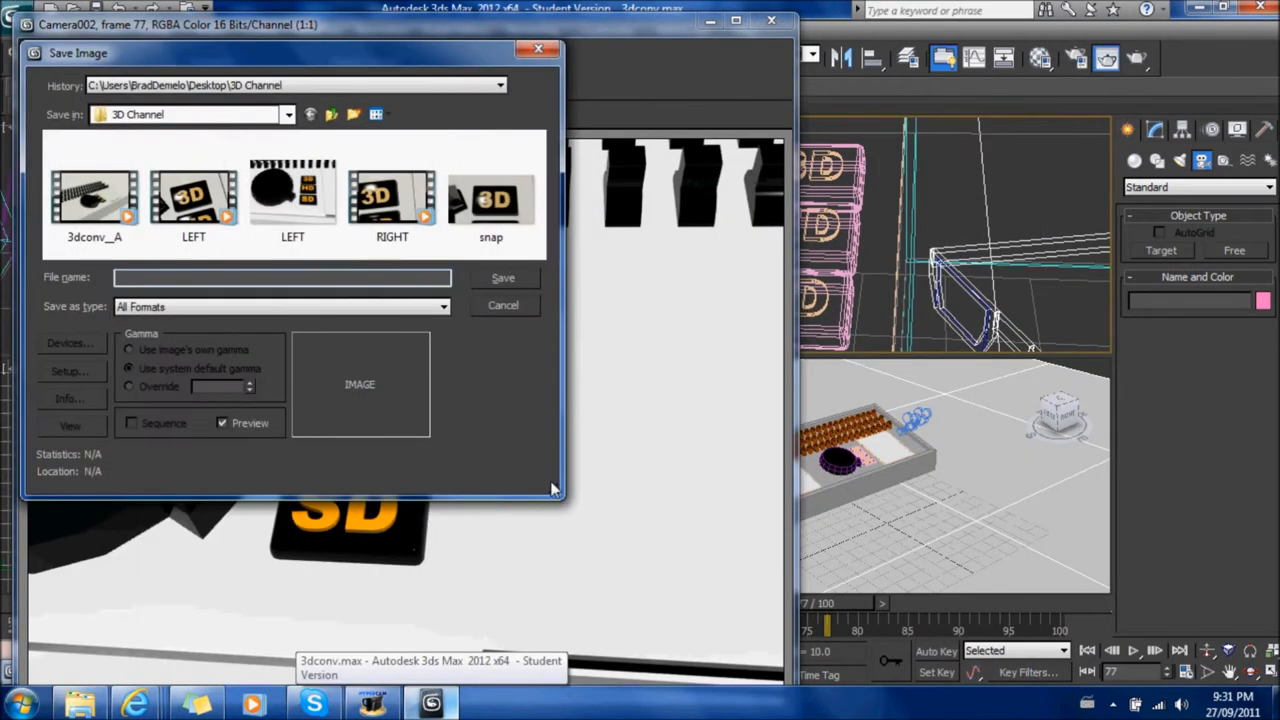
text(R)
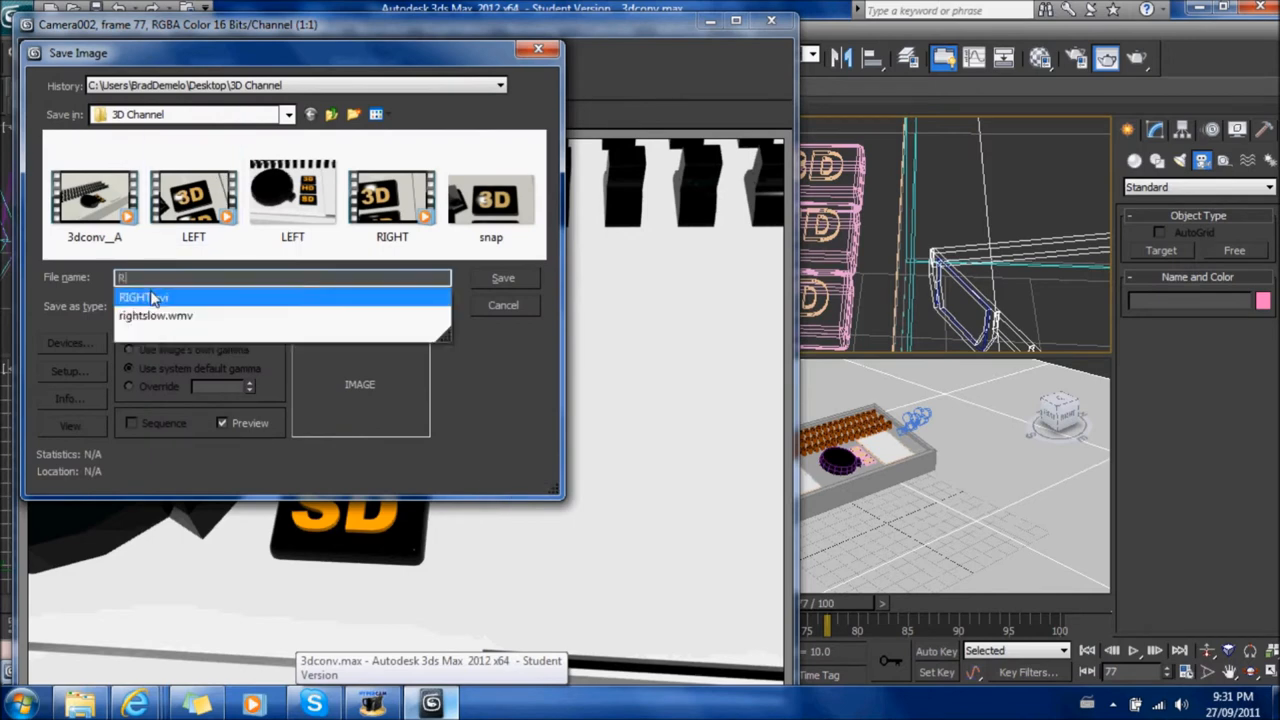
click(143, 297)
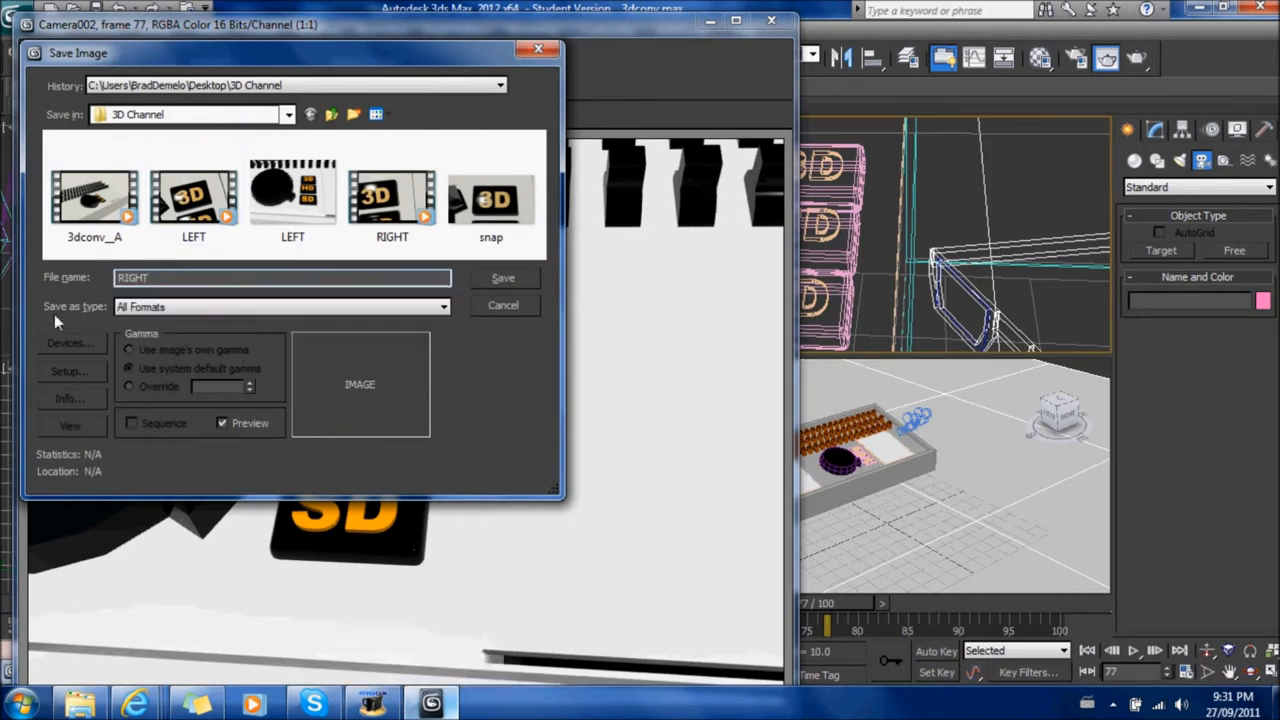
click(280, 307)
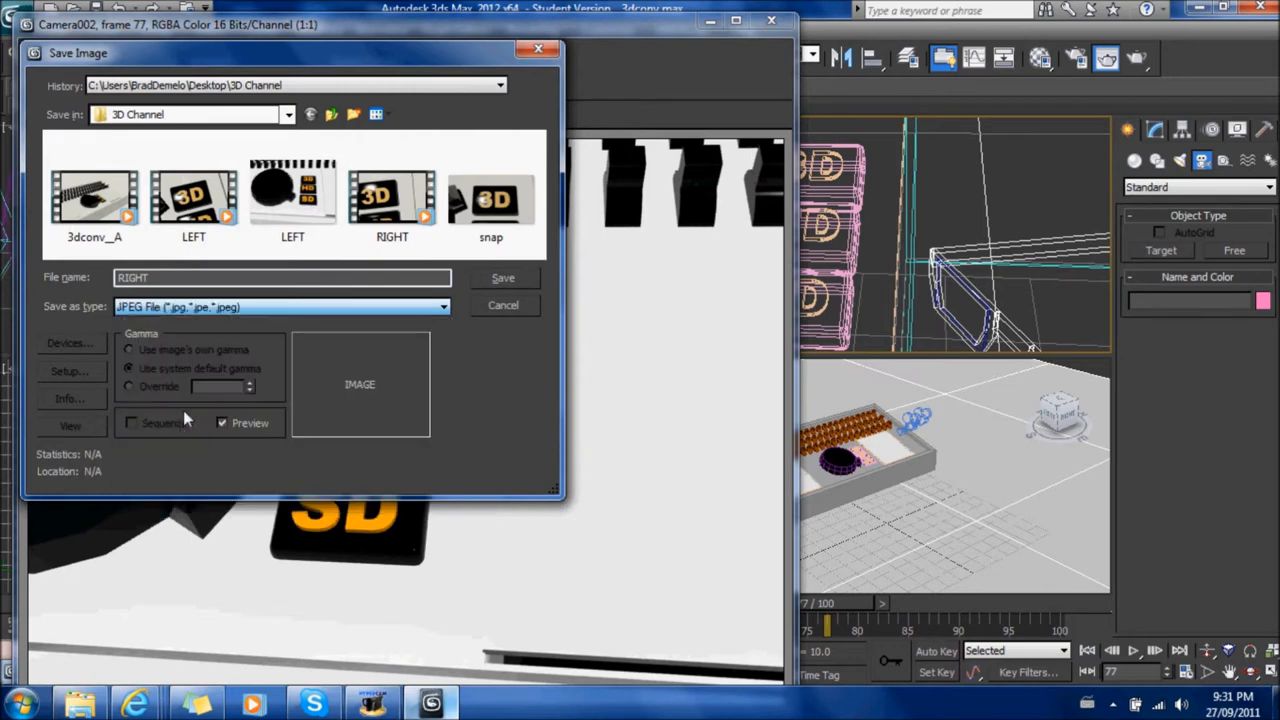
click(503, 277)
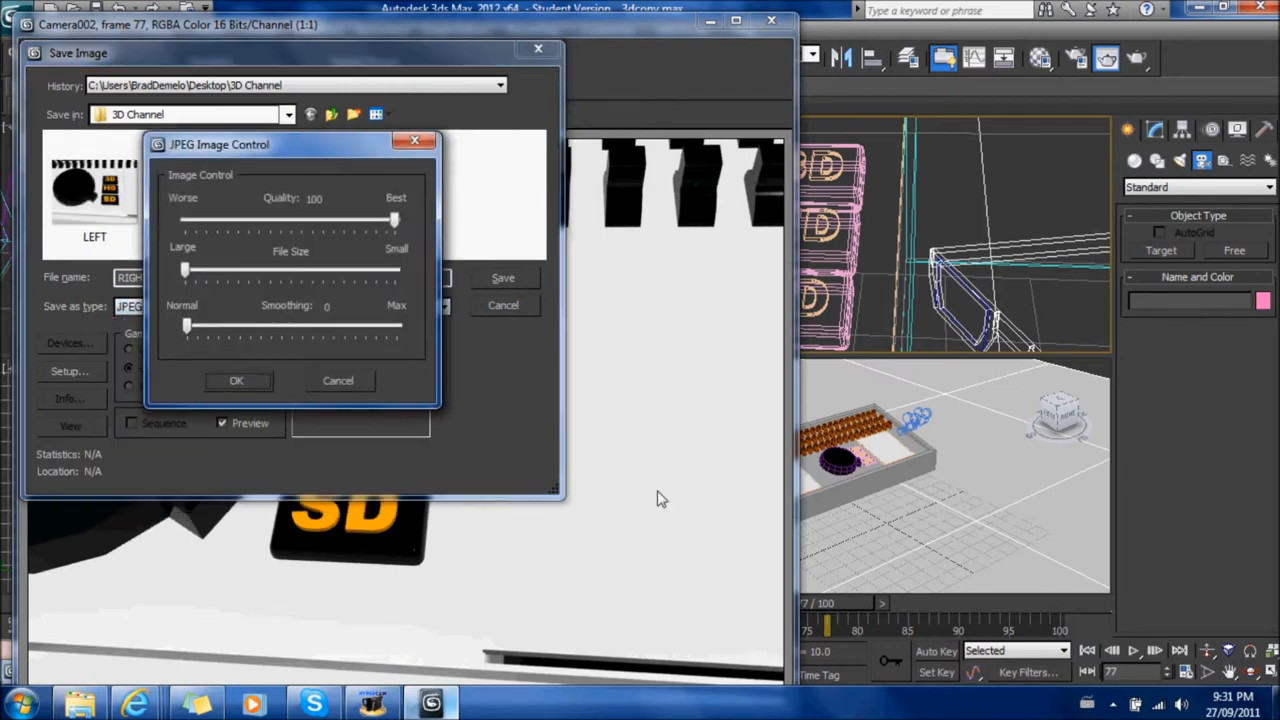
mouse_move(245, 388)
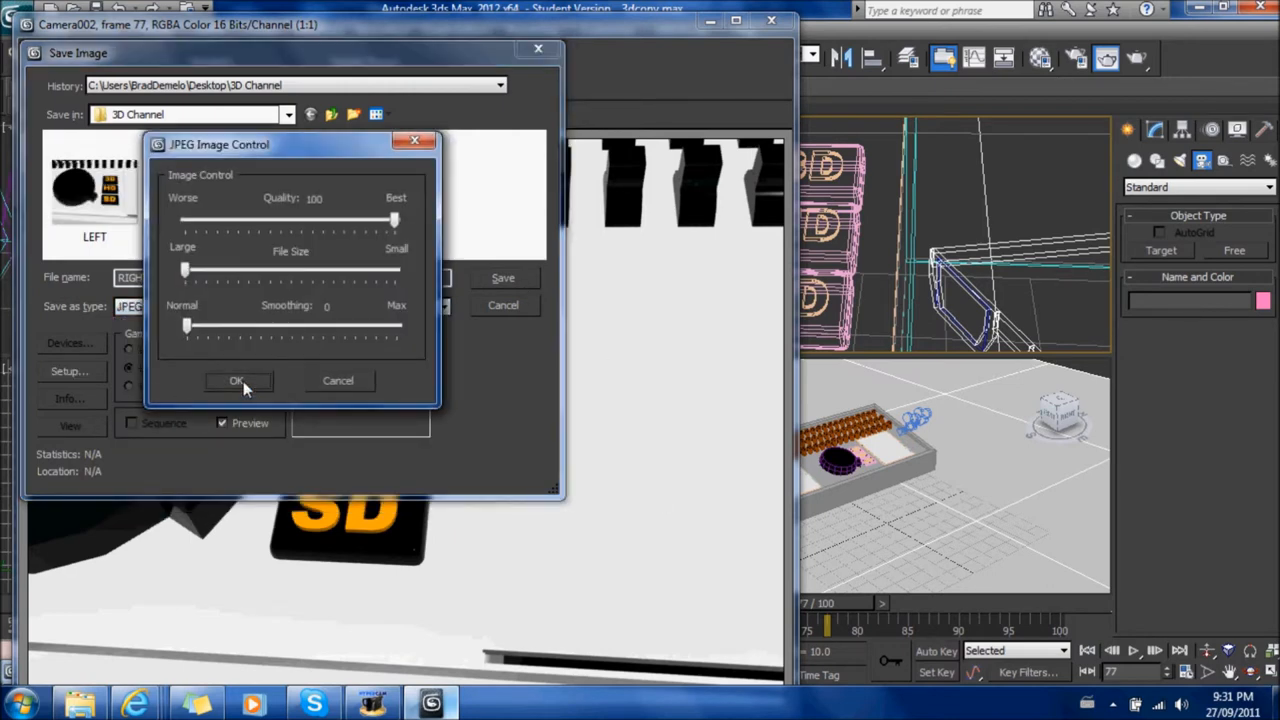
click(238, 381)
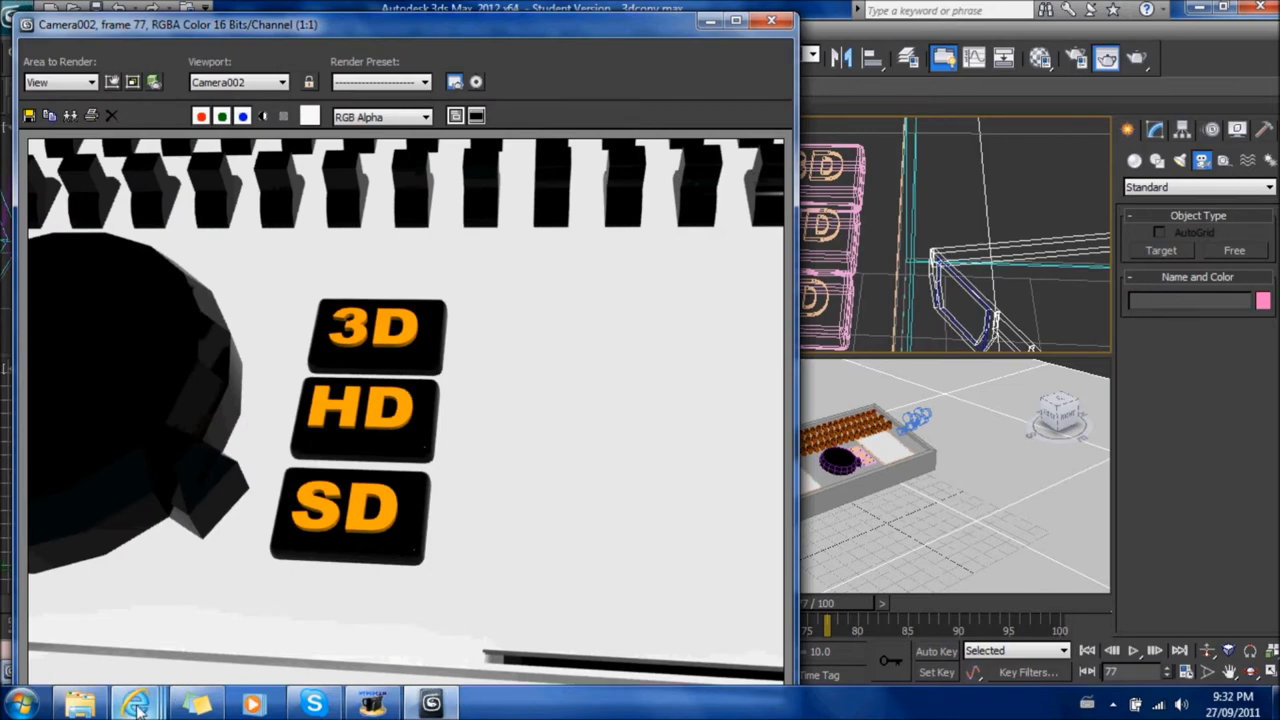
click(135, 703)
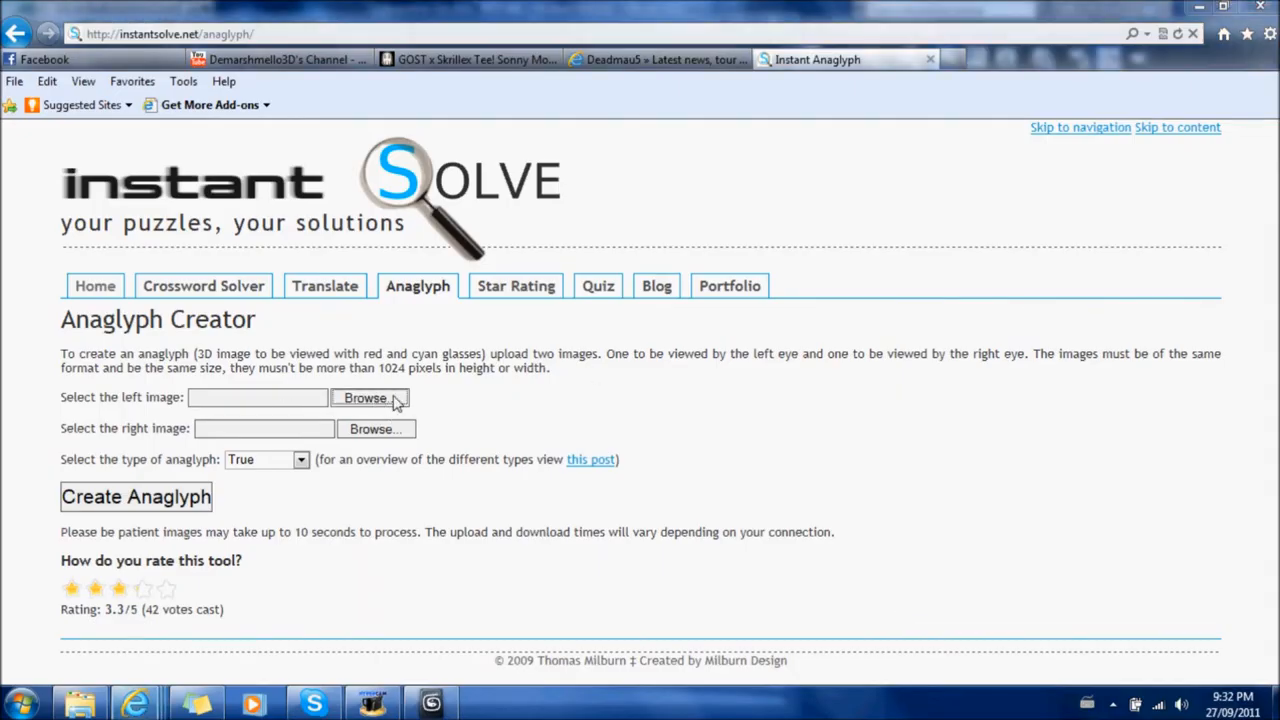
- Load the LEFT and RIGHT JPEGs as left and right images, keeping True type
click(369, 398)
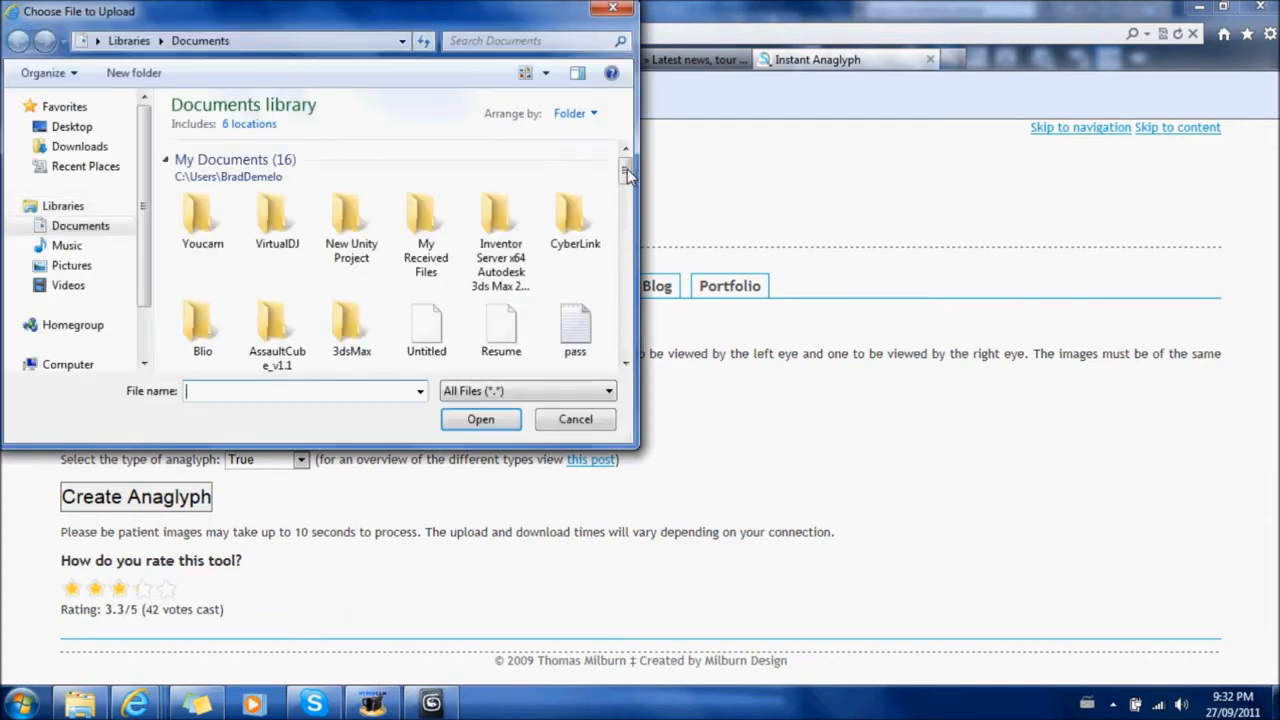
click(71, 126)
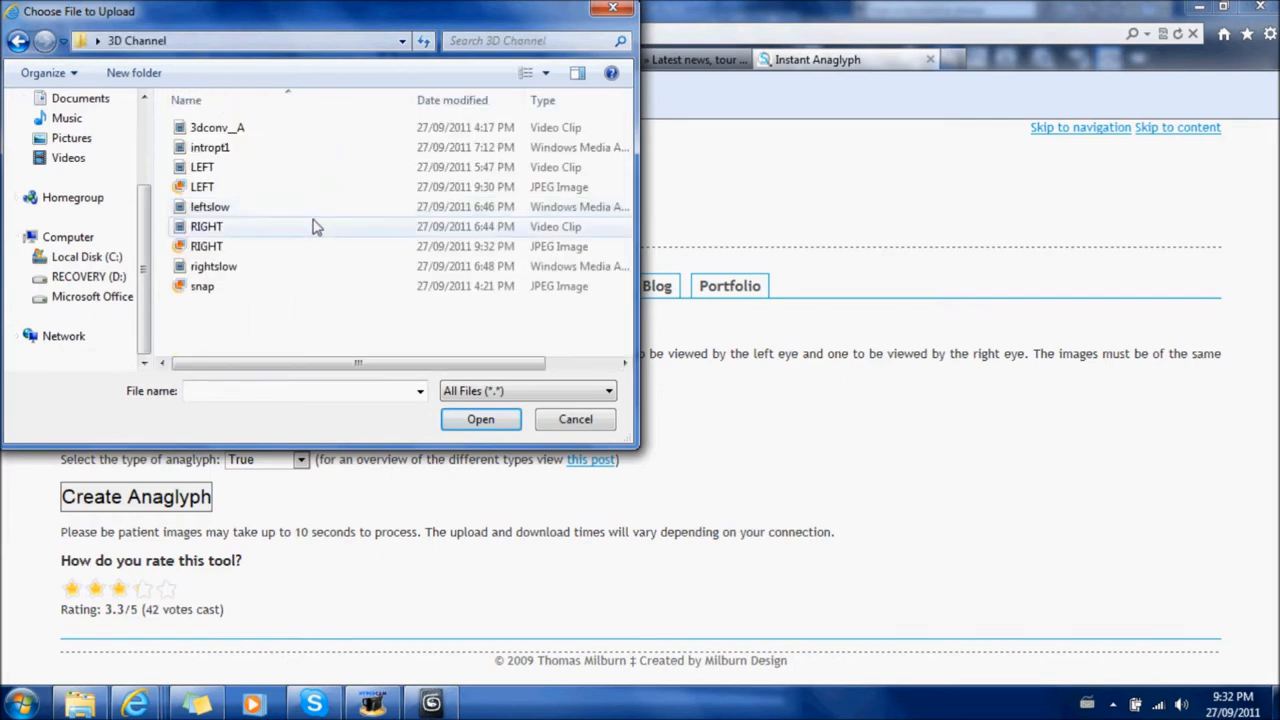
click(480, 419)
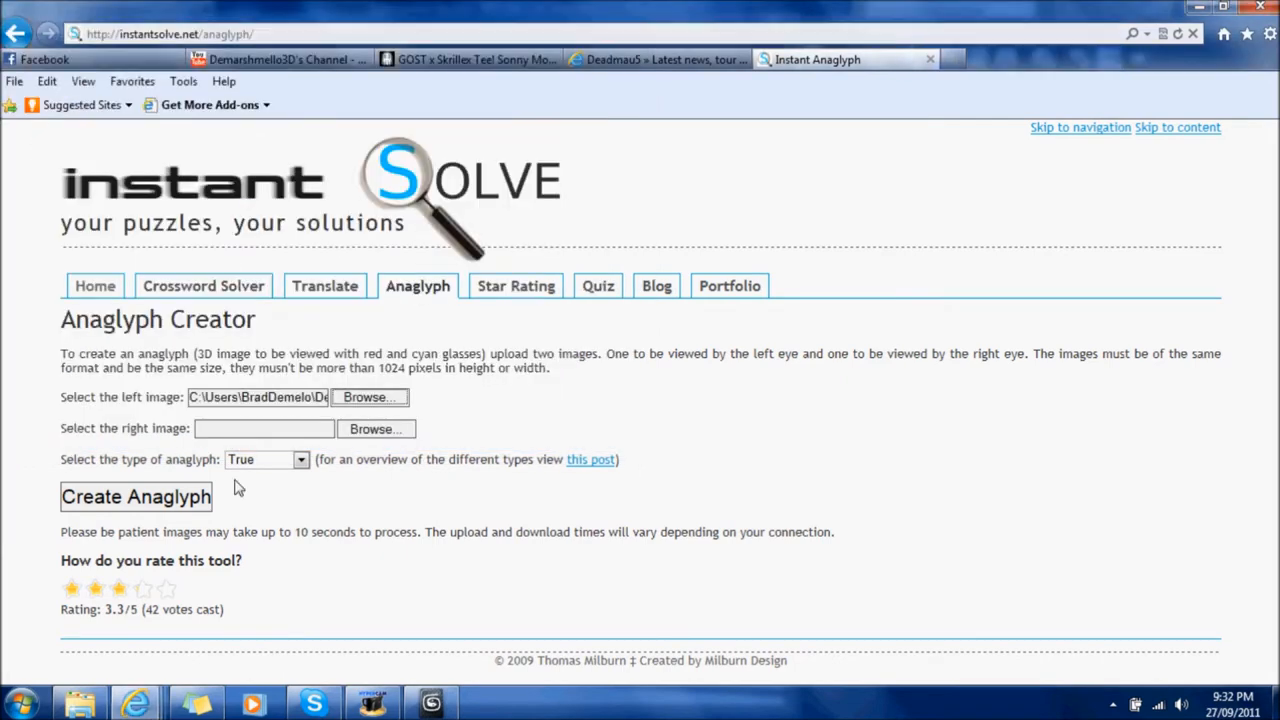
click(376, 428)
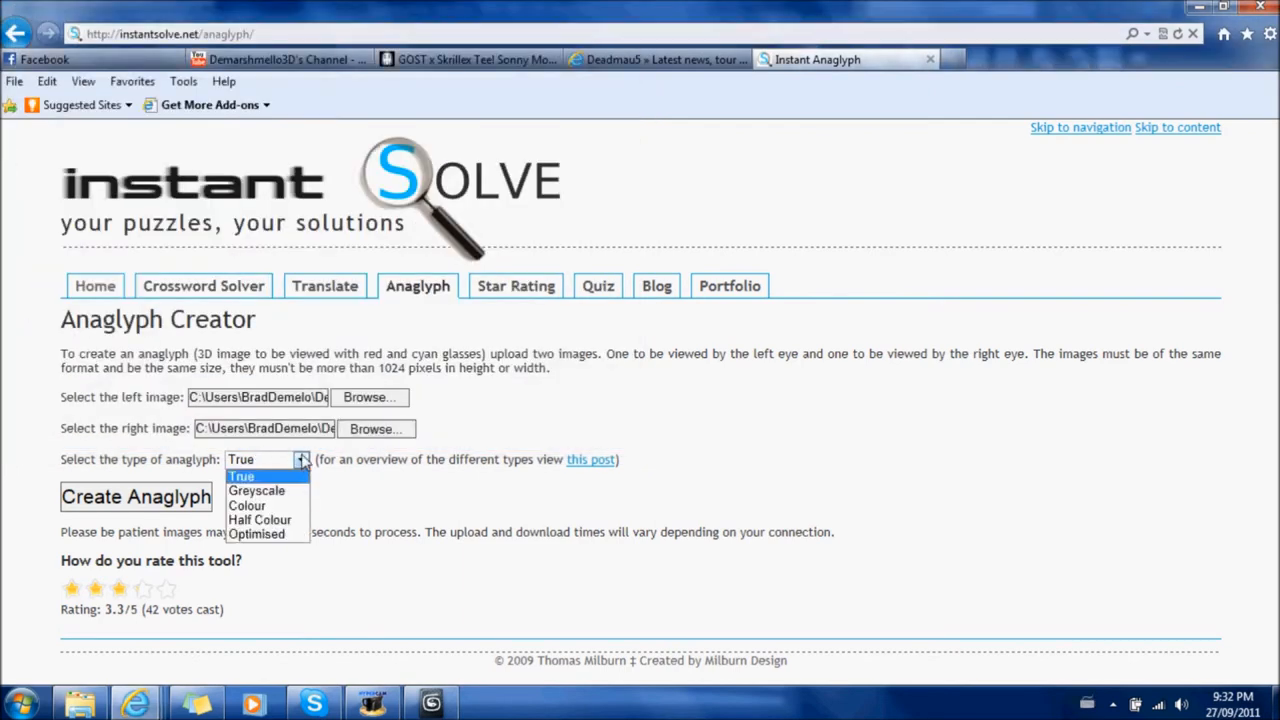
click(240, 475)
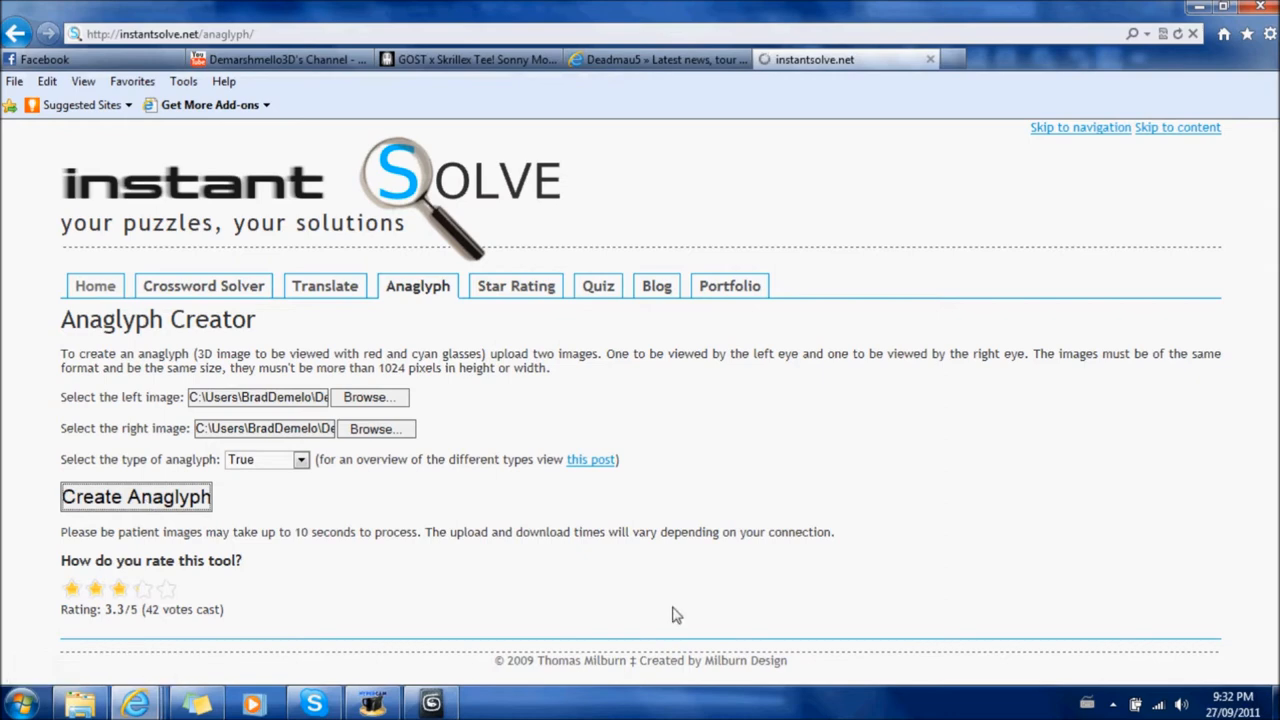
mouse_move(483, 522)
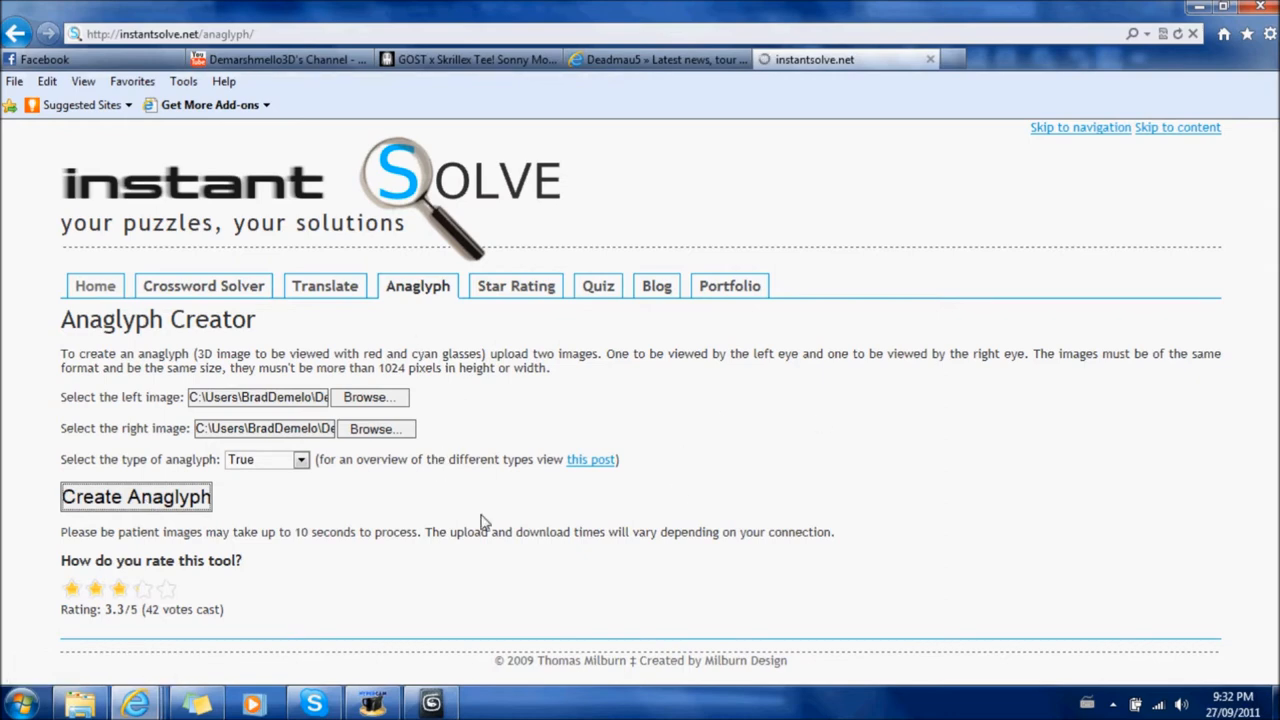
mouse_move(533, 503)
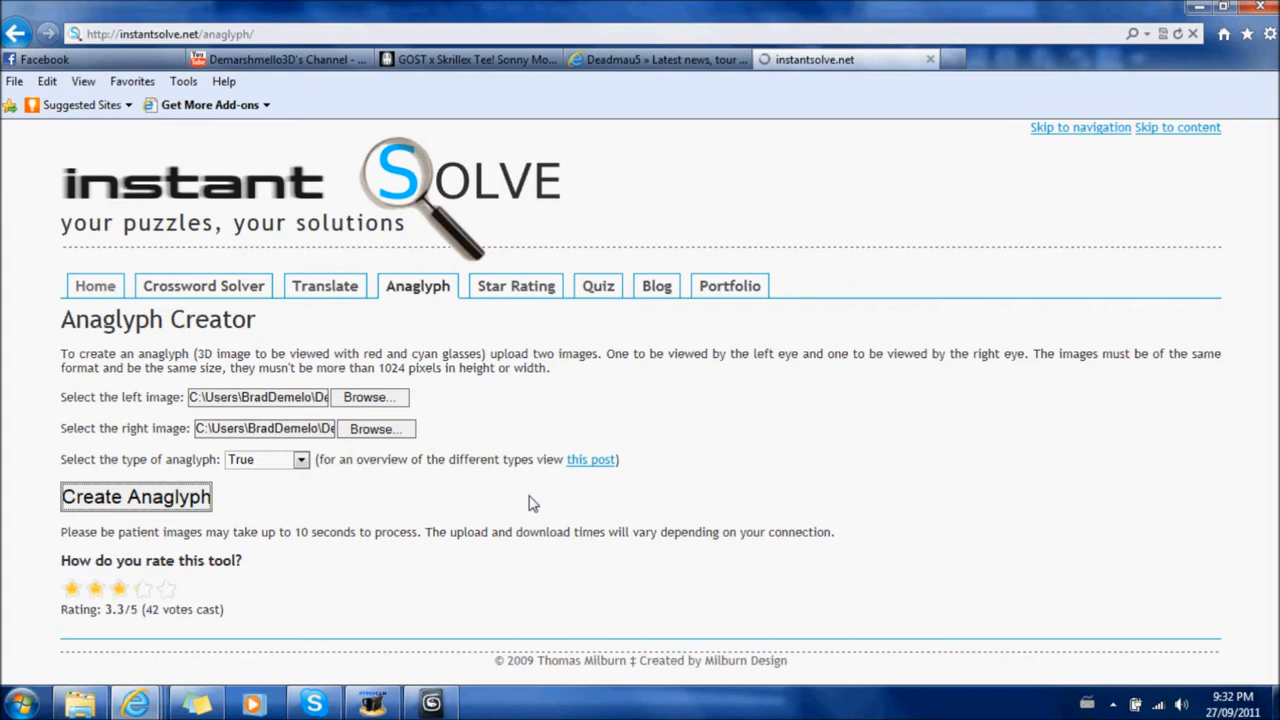
- Scroll down to the generated red-cyan anaglyph of the 3D, HD and SD buttons
click(135, 497)
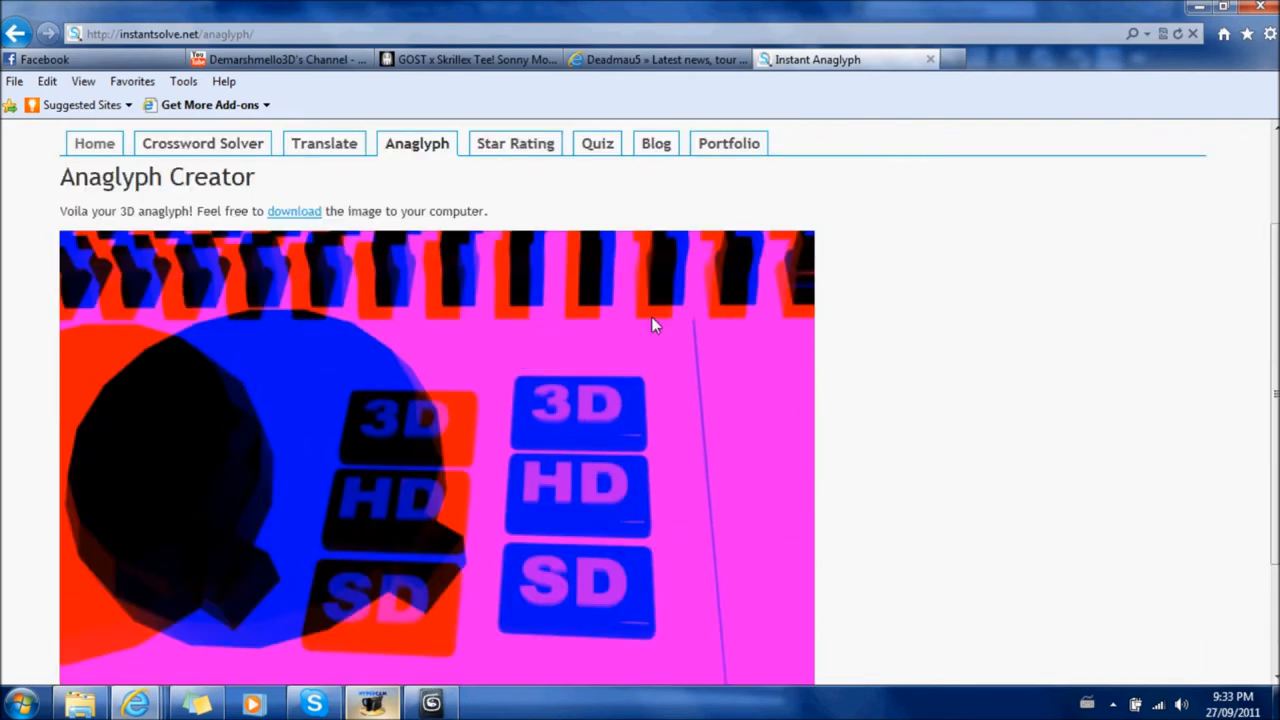
mouse_move(172, 203)
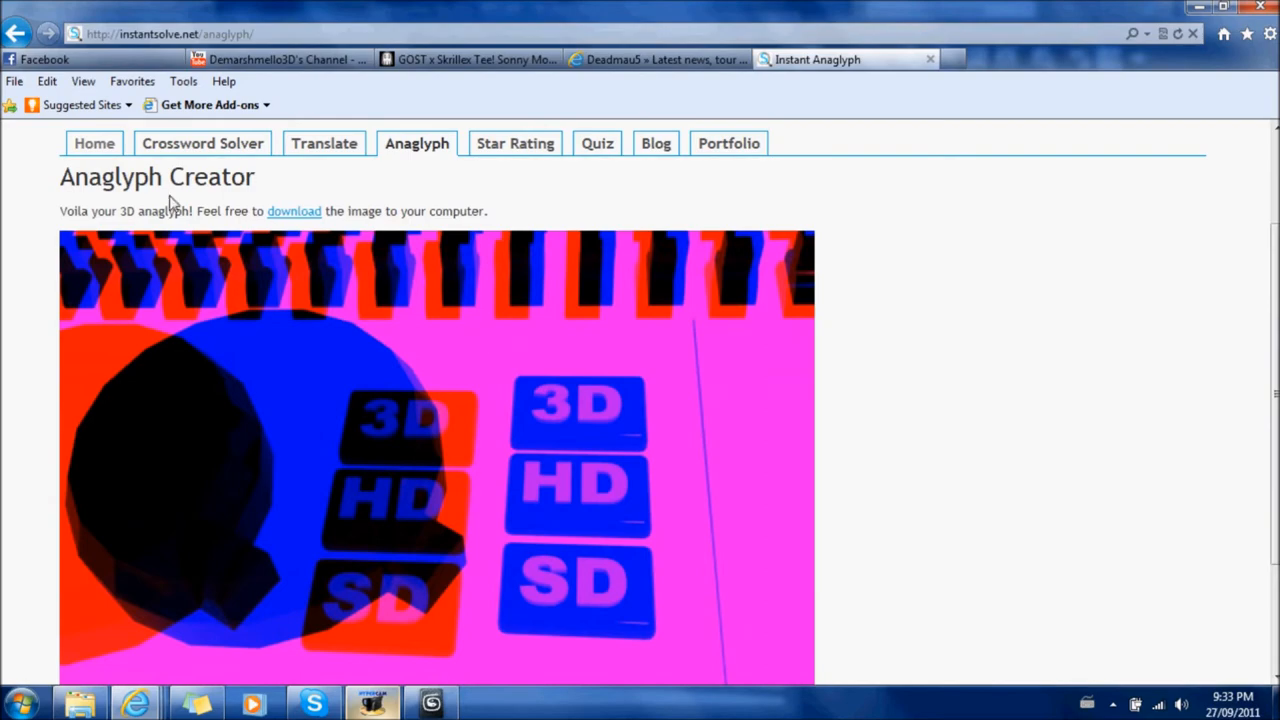
scroll(down, 3)
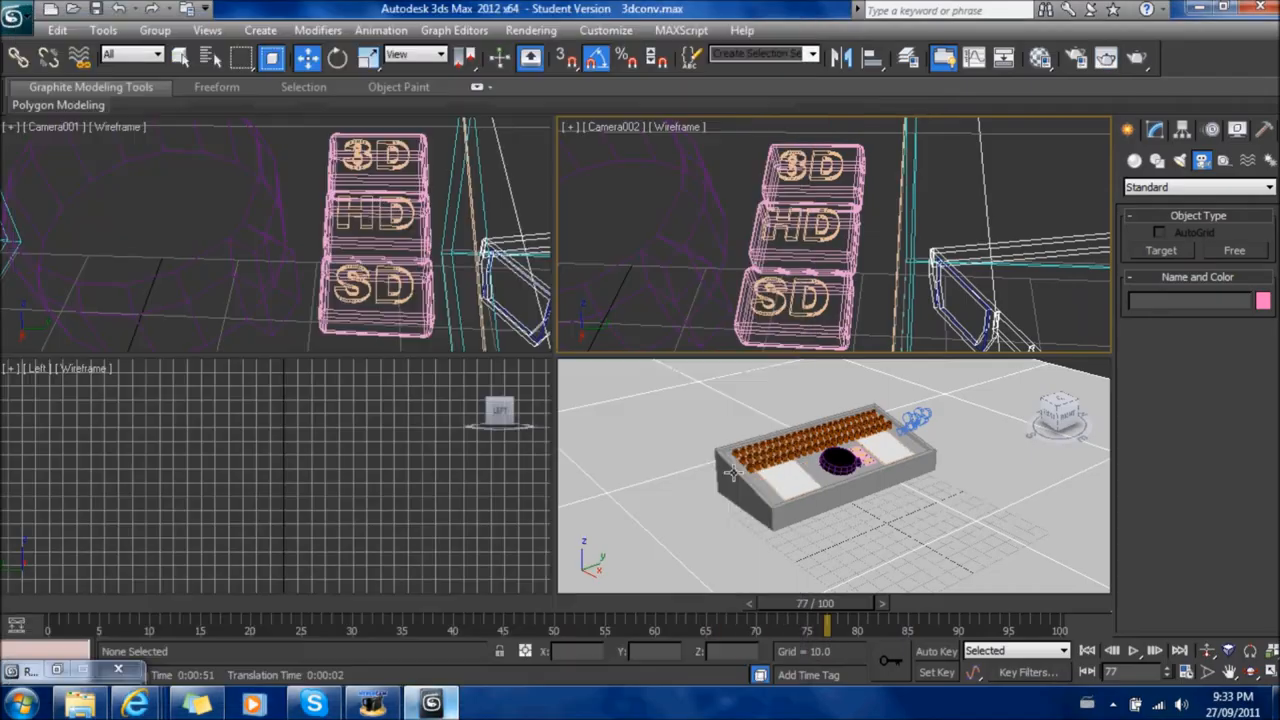
- Return to 3ds Max and activate the Camera002 viewport
click(840, 440)
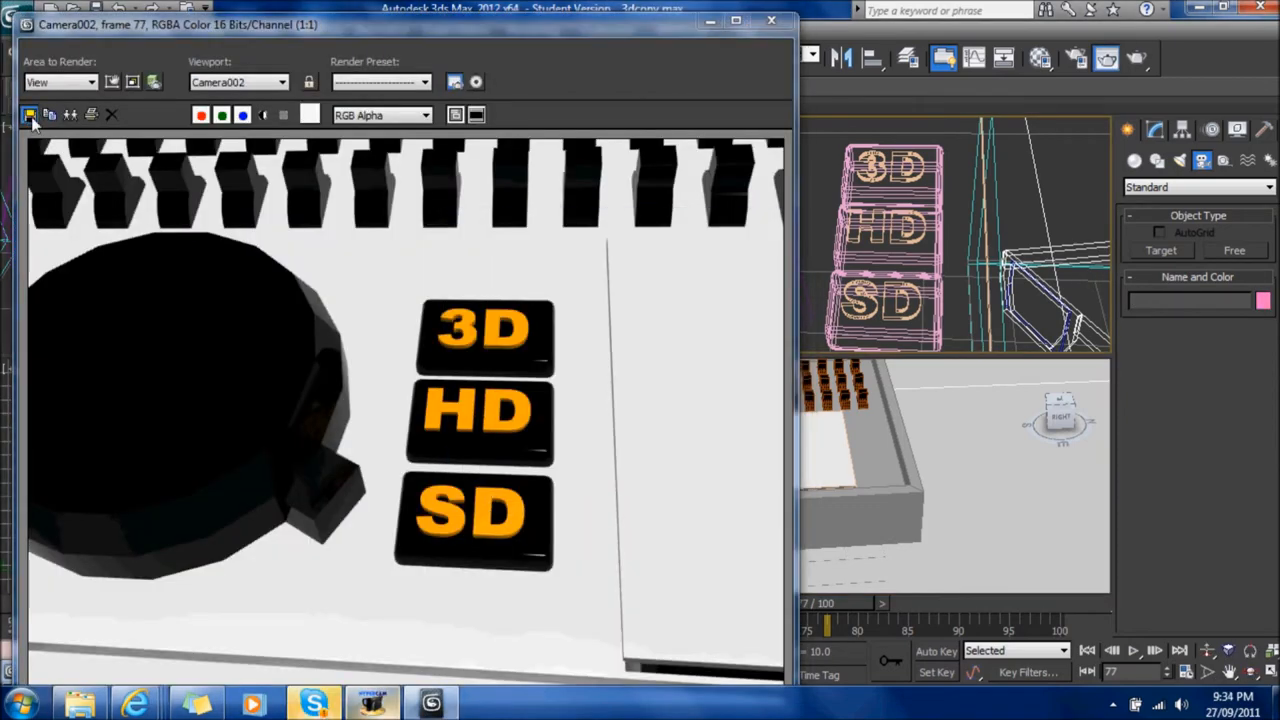
- Overwrite RIGHT.jpg with the new Camera002 render and close its frame window
click(30, 114)
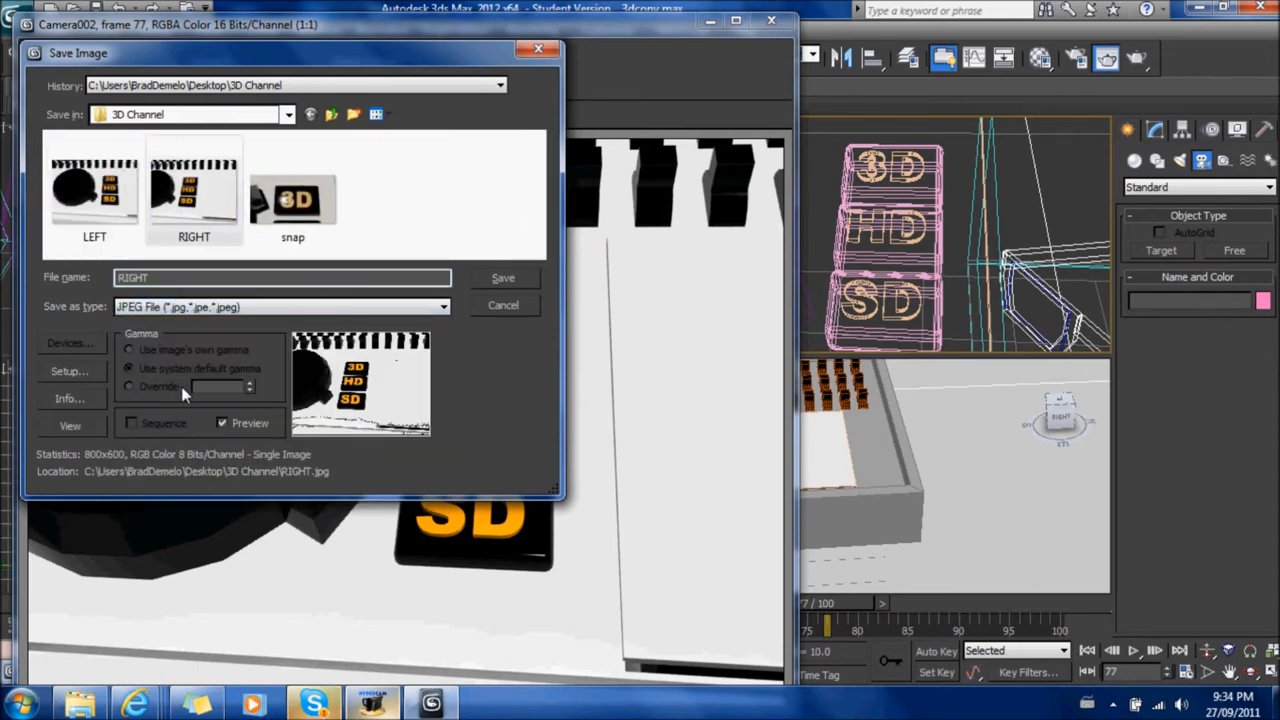
click(503, 277)
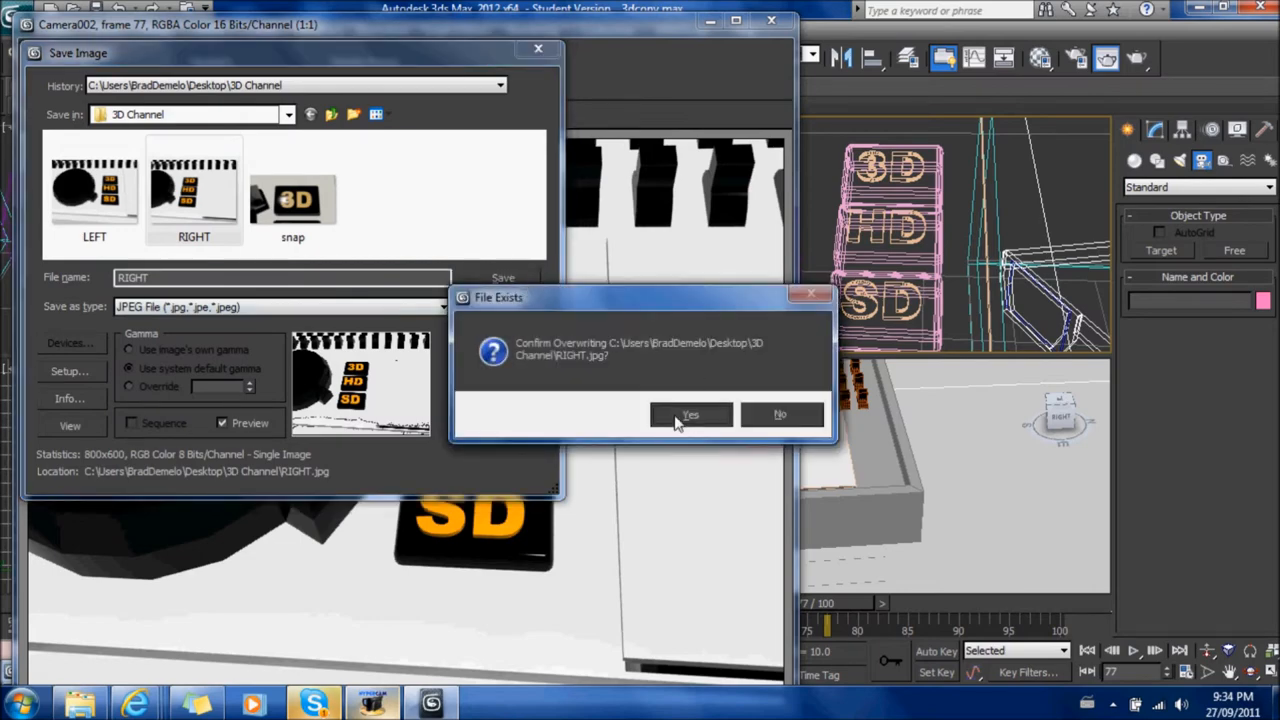
click(690, 414)
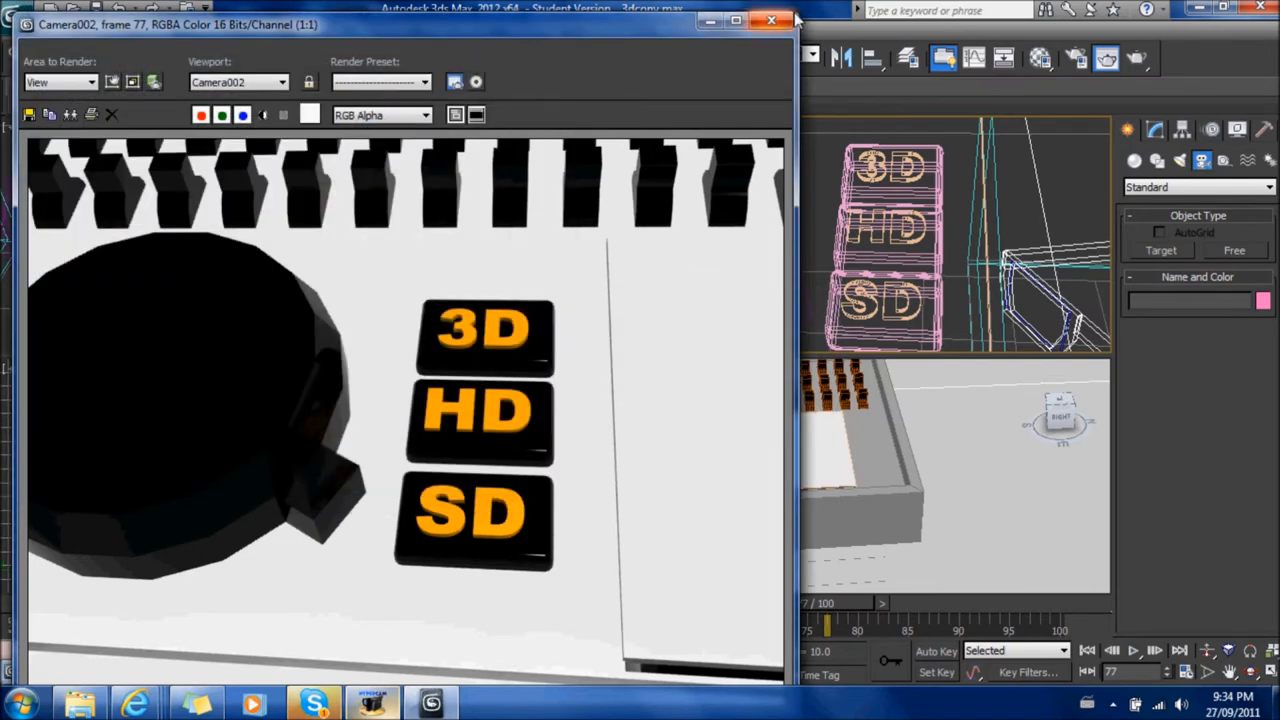
click(771, 21)
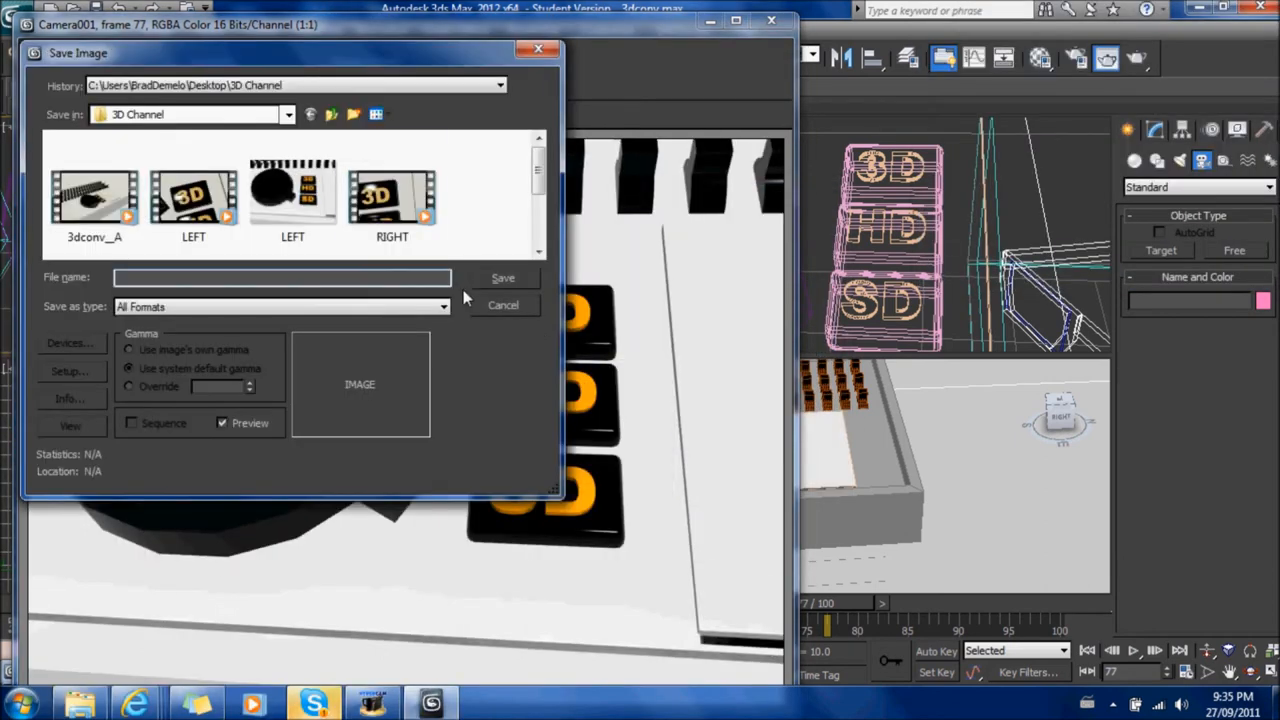
- Save the Camera001 render as LEFT in JPEG format
text(LEFT.jpg)
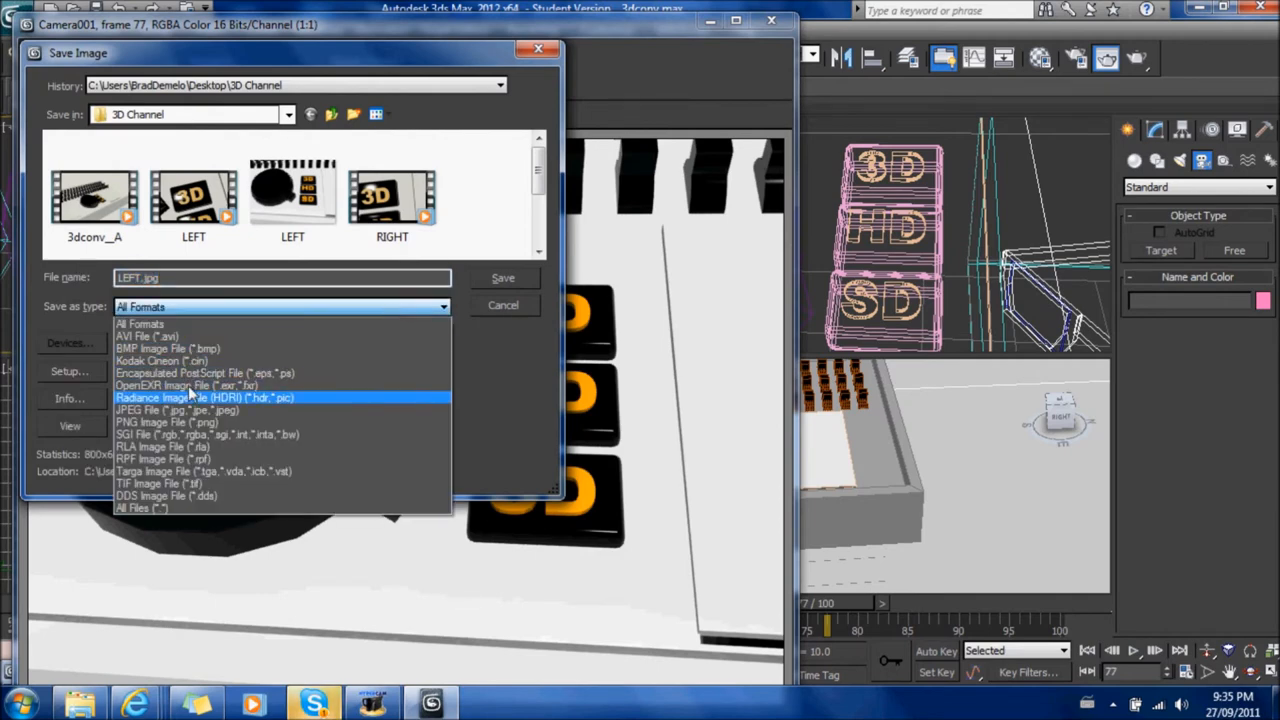
click(177, 410)
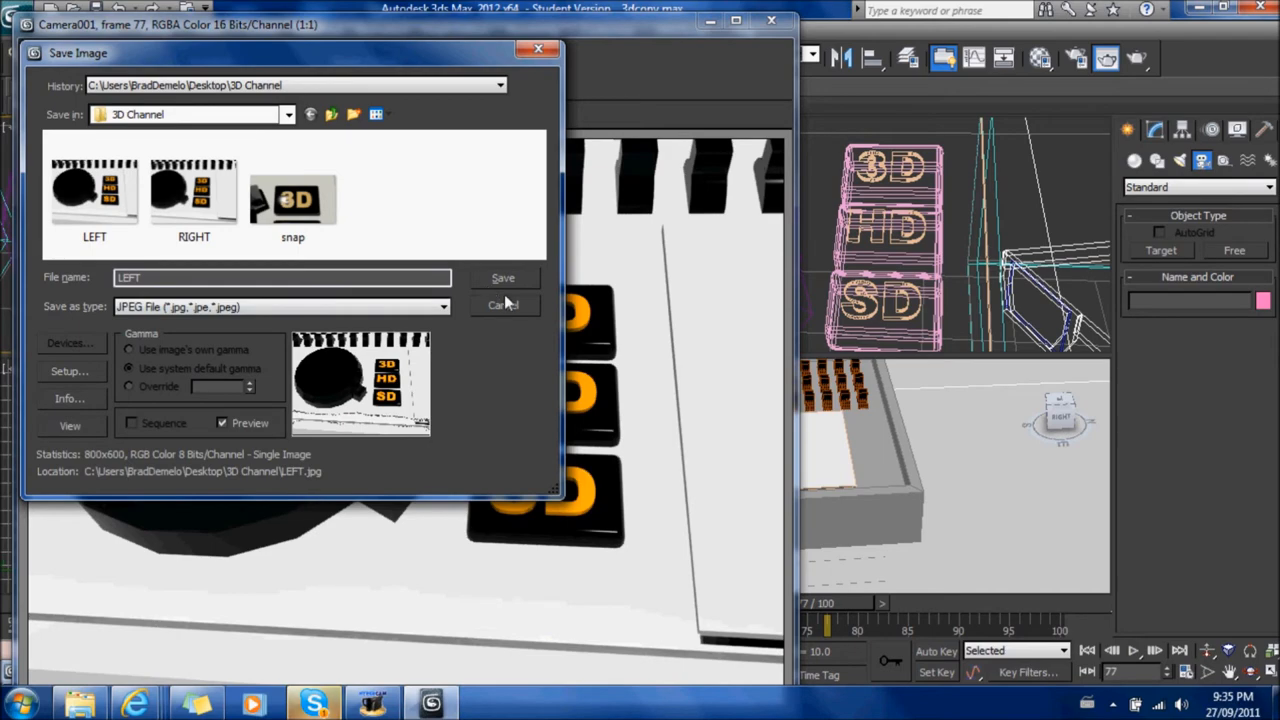
click(503, 278)
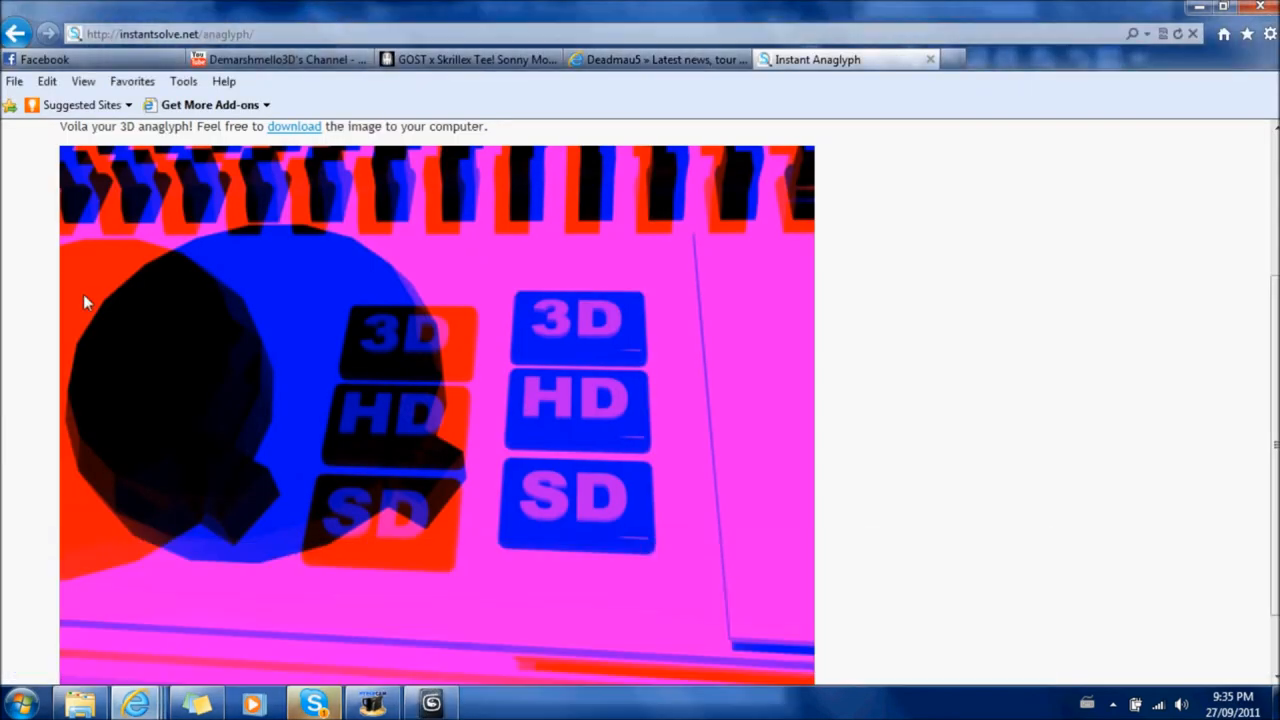
- Regenerate the red-cyan anaglyph from the updated LEFT JPEG and inspect the whole image
scroll(up, 3)
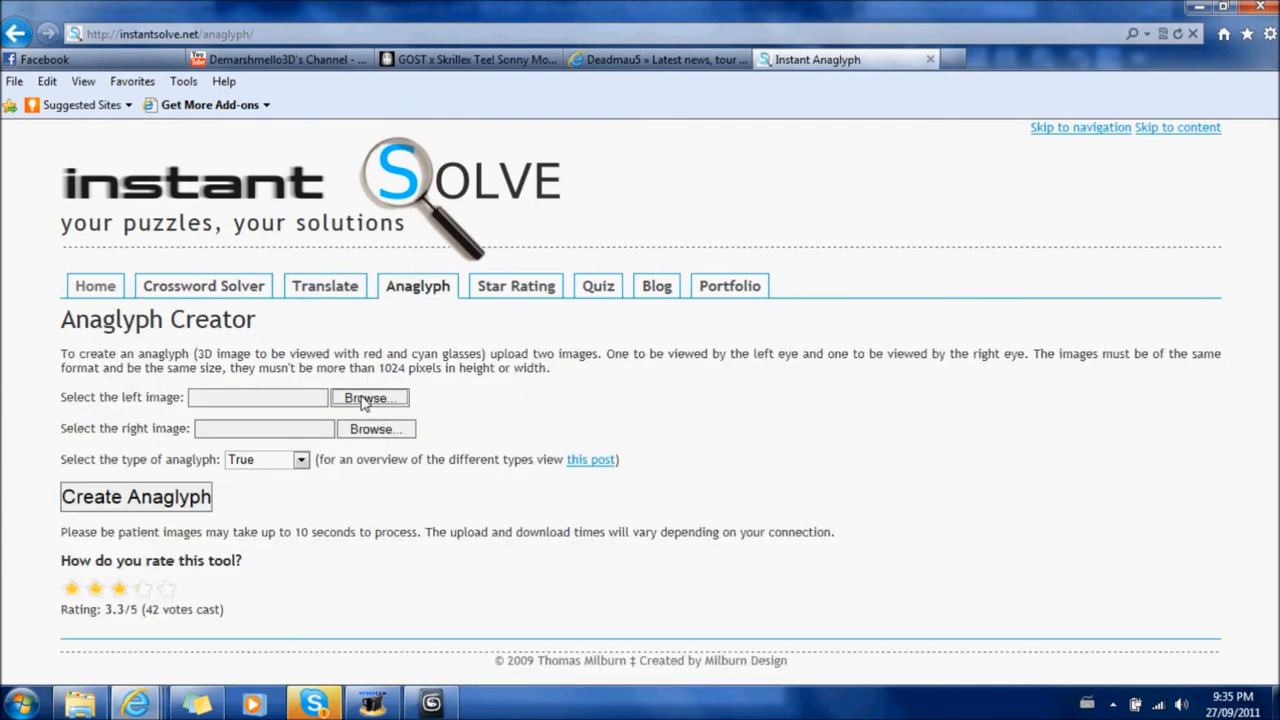
click(369, 397)
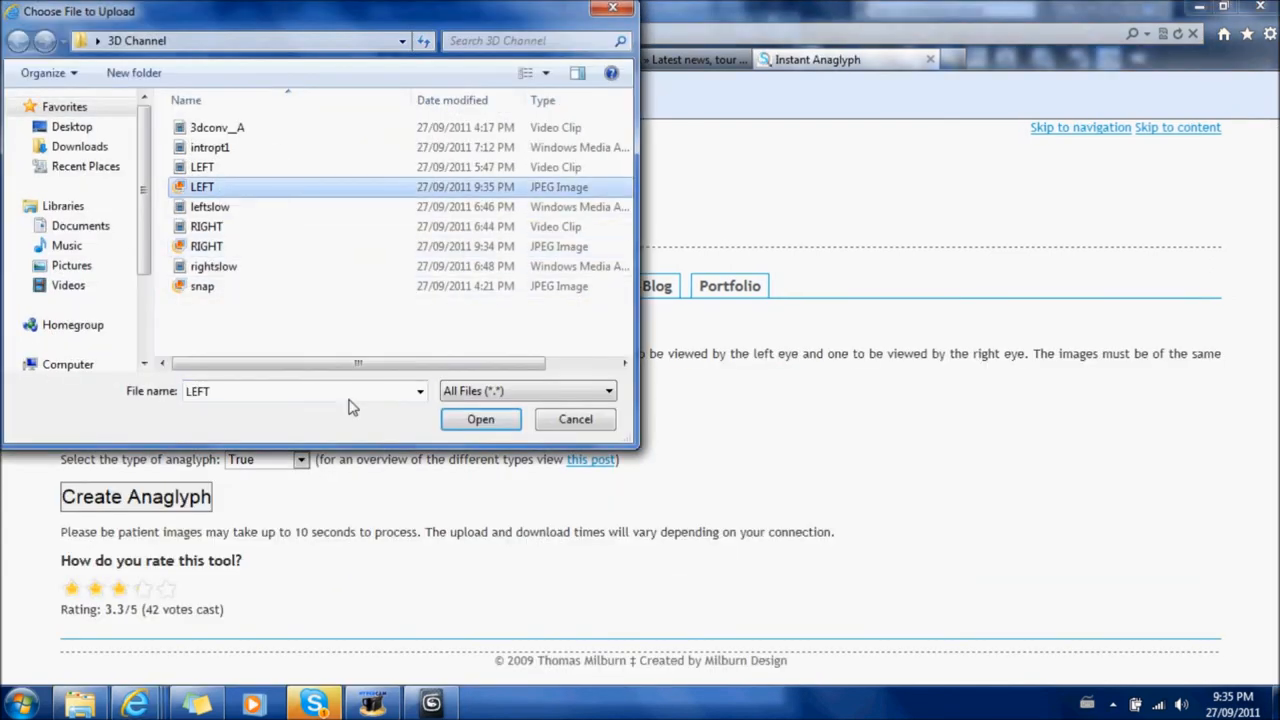
click(480, 419)
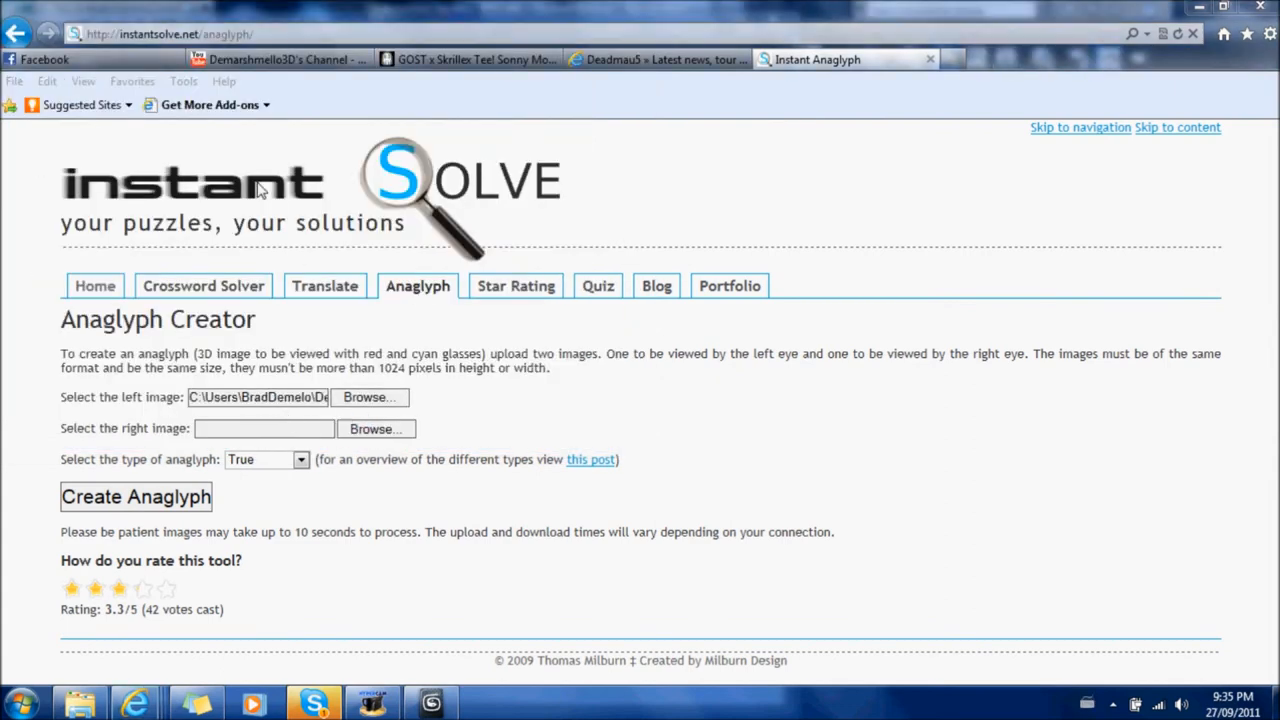
click(135, 496)
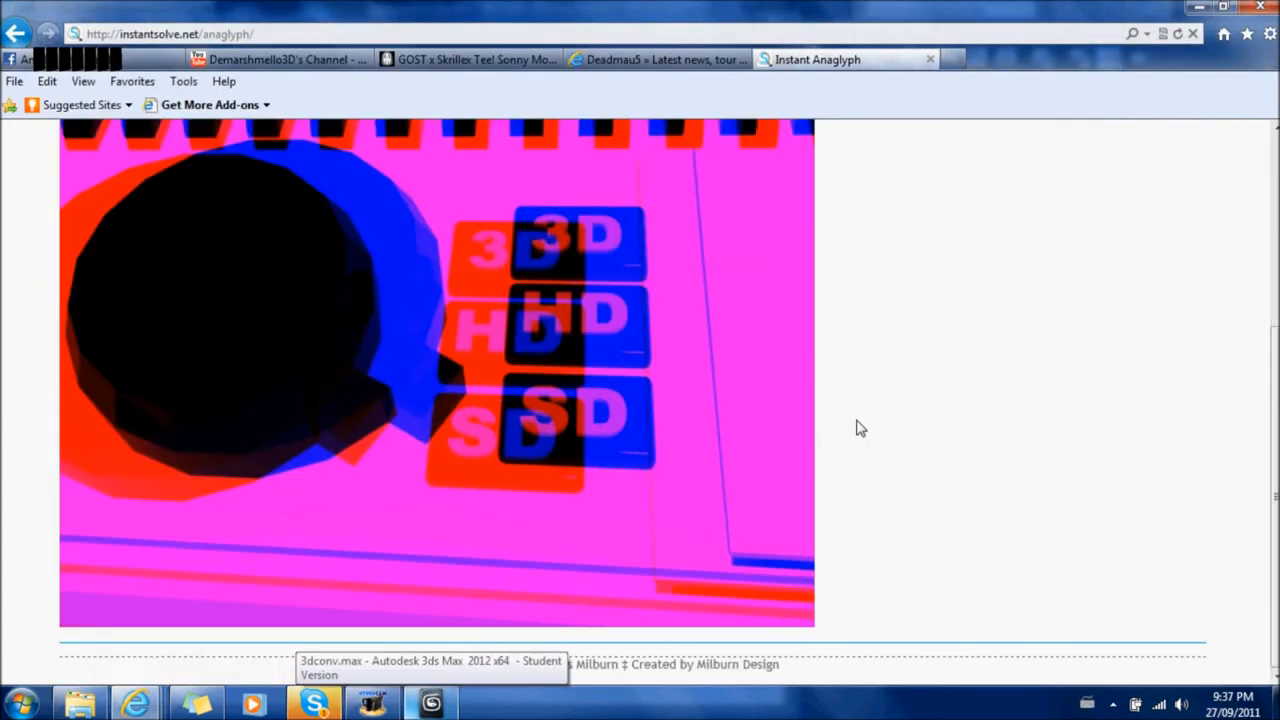
mouse_move(93, 281)
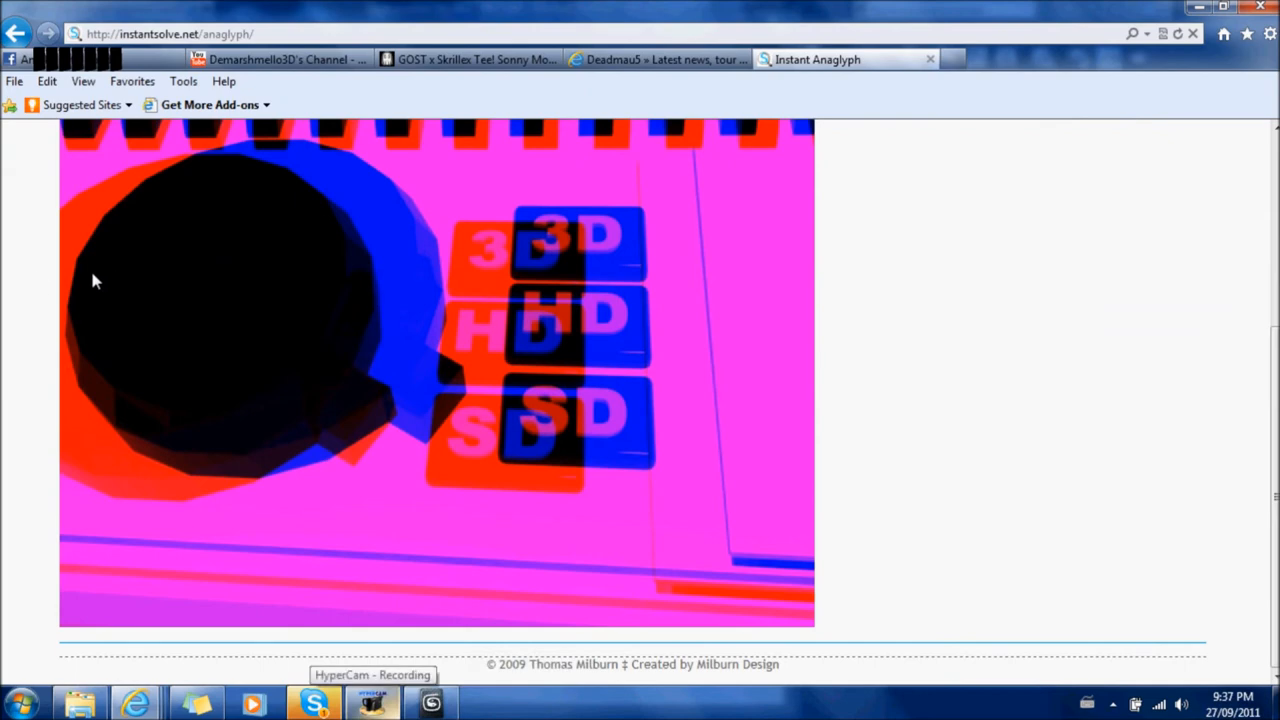
scroll(up, 3)
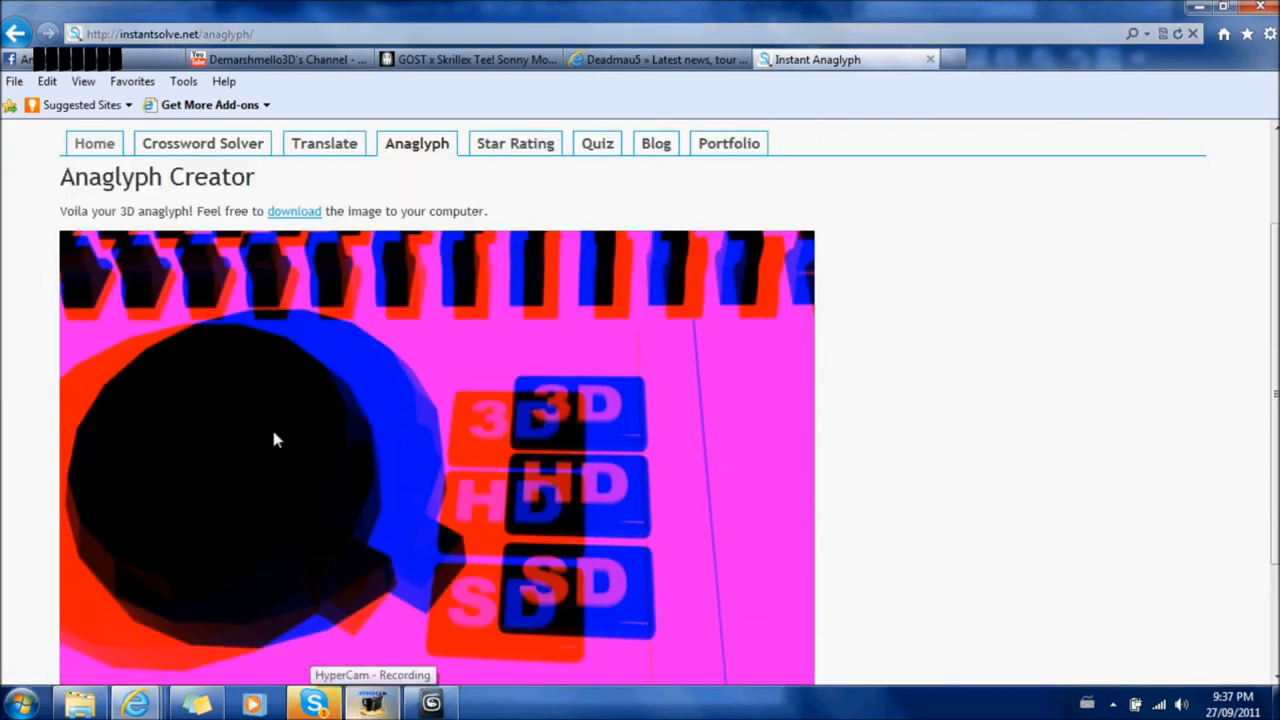
mouse_move(490, 405)
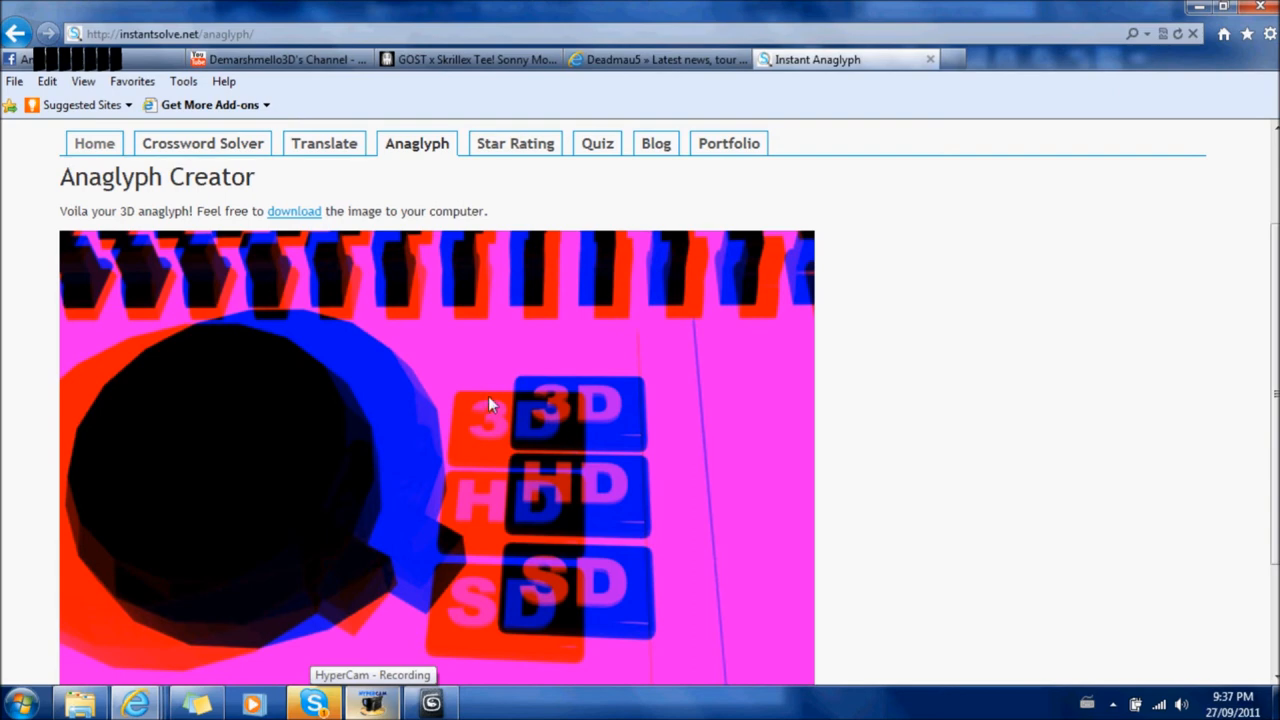
mouse_move(575, 613)
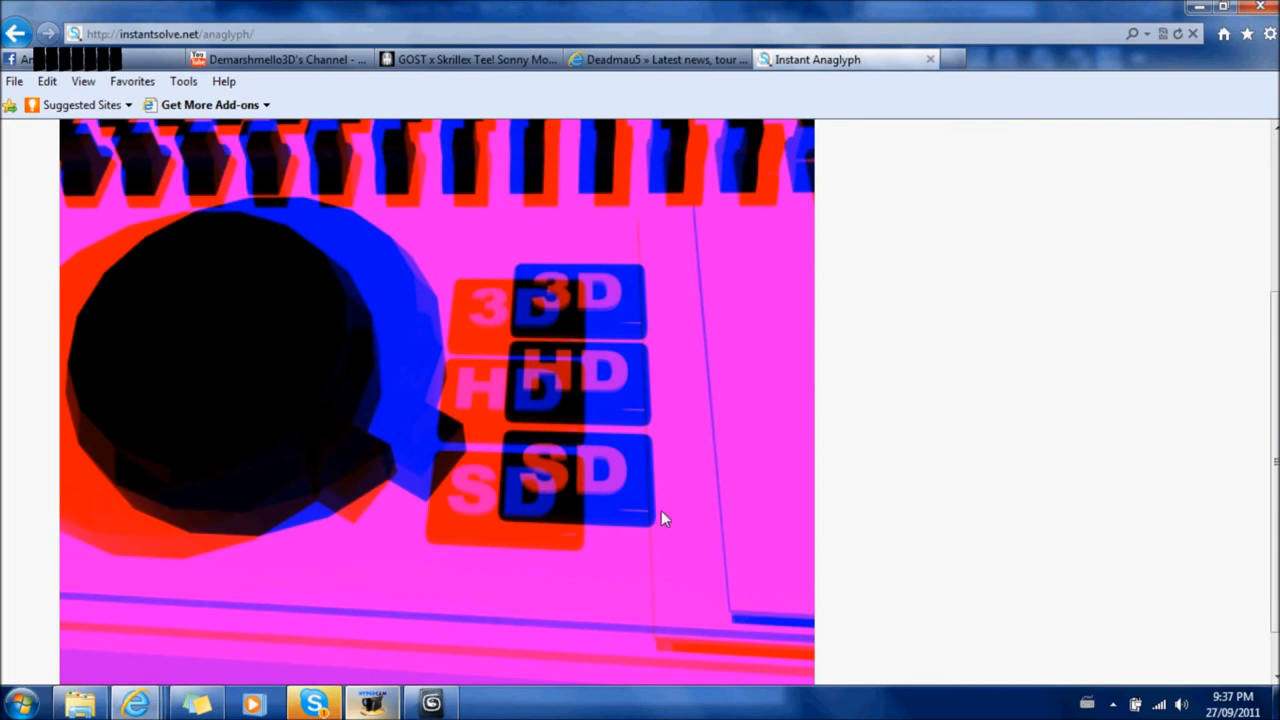
scroll(down, 3)
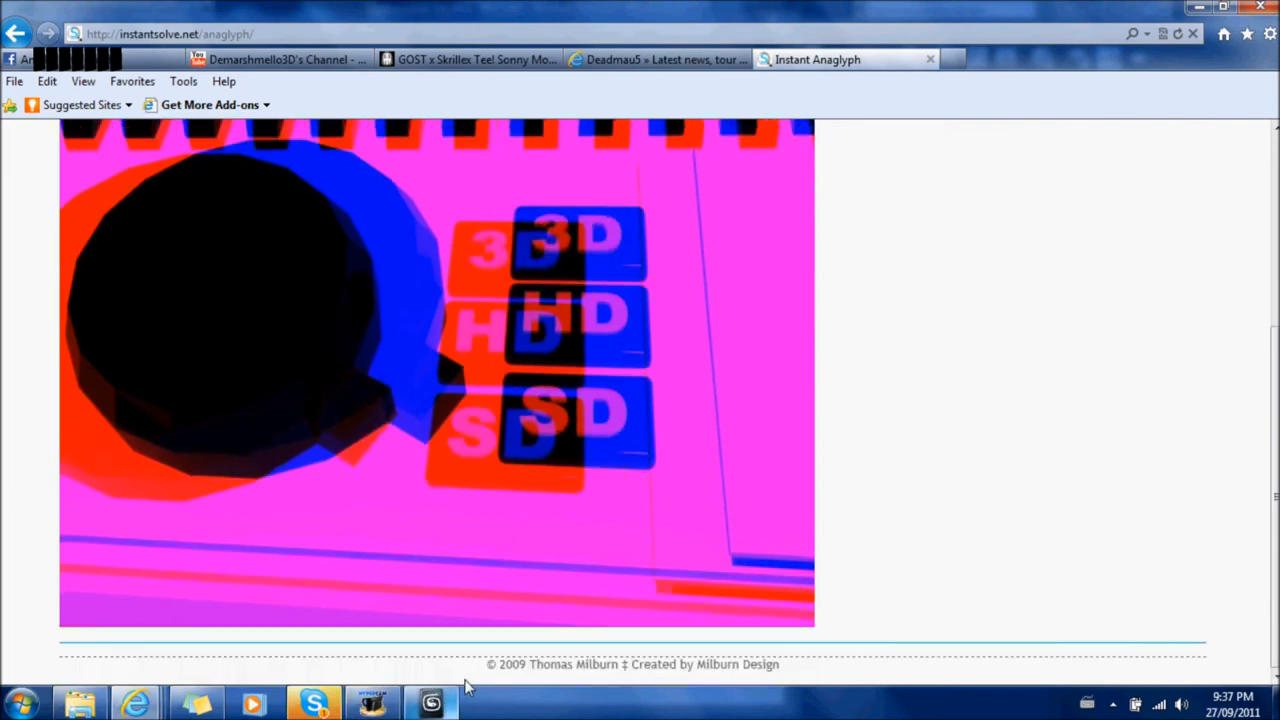
mouse_move(643, 142)
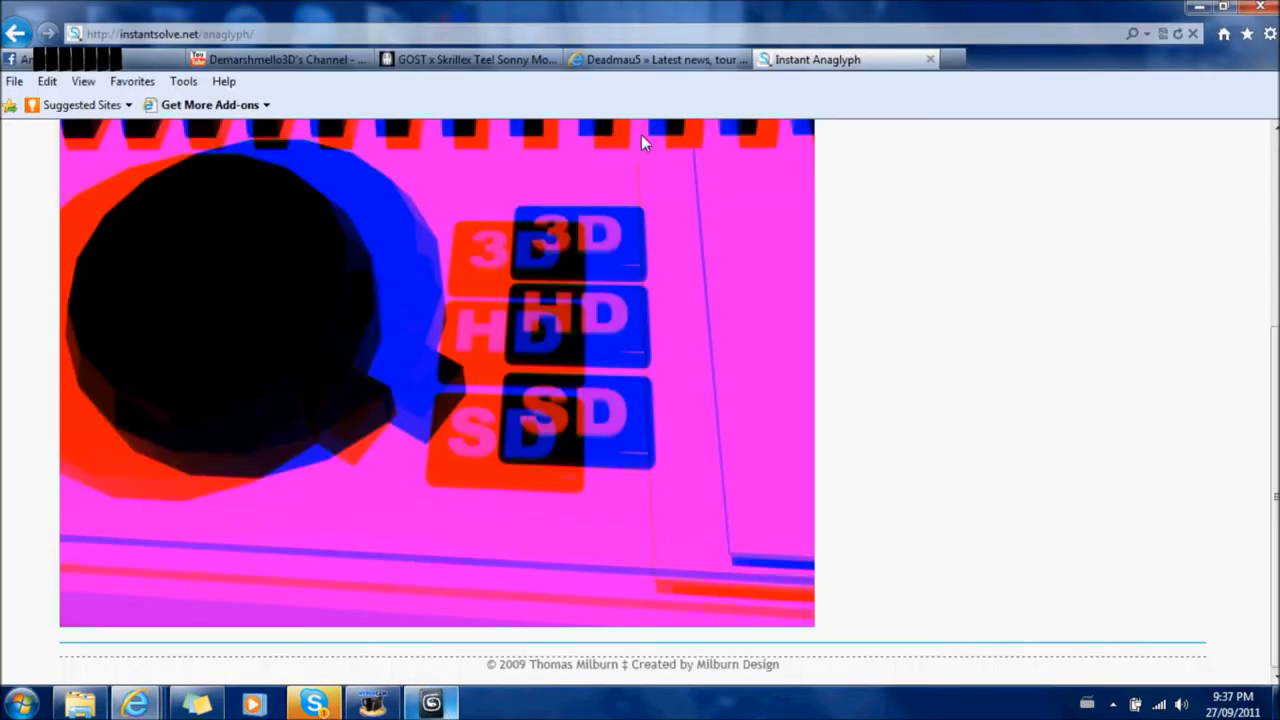
- Go to the YouTube tab, open the account's own channel page and browse it
click(280, 59)
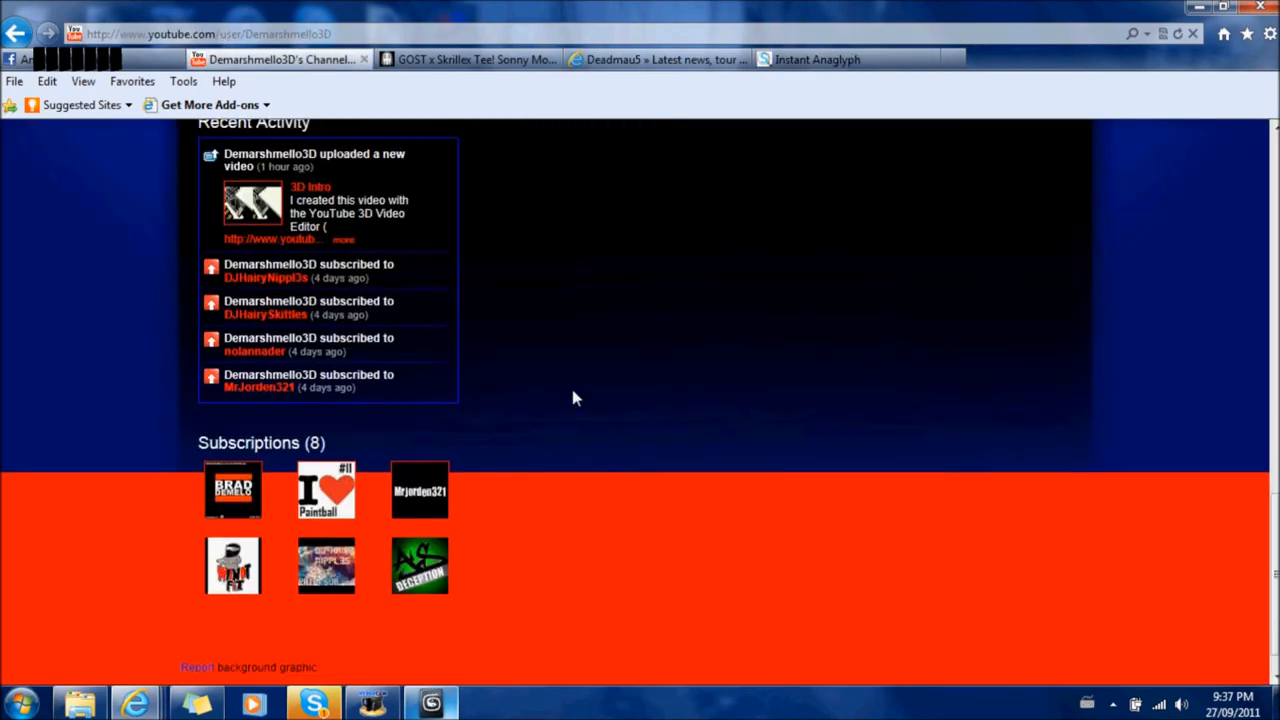
scroll(up, 3)
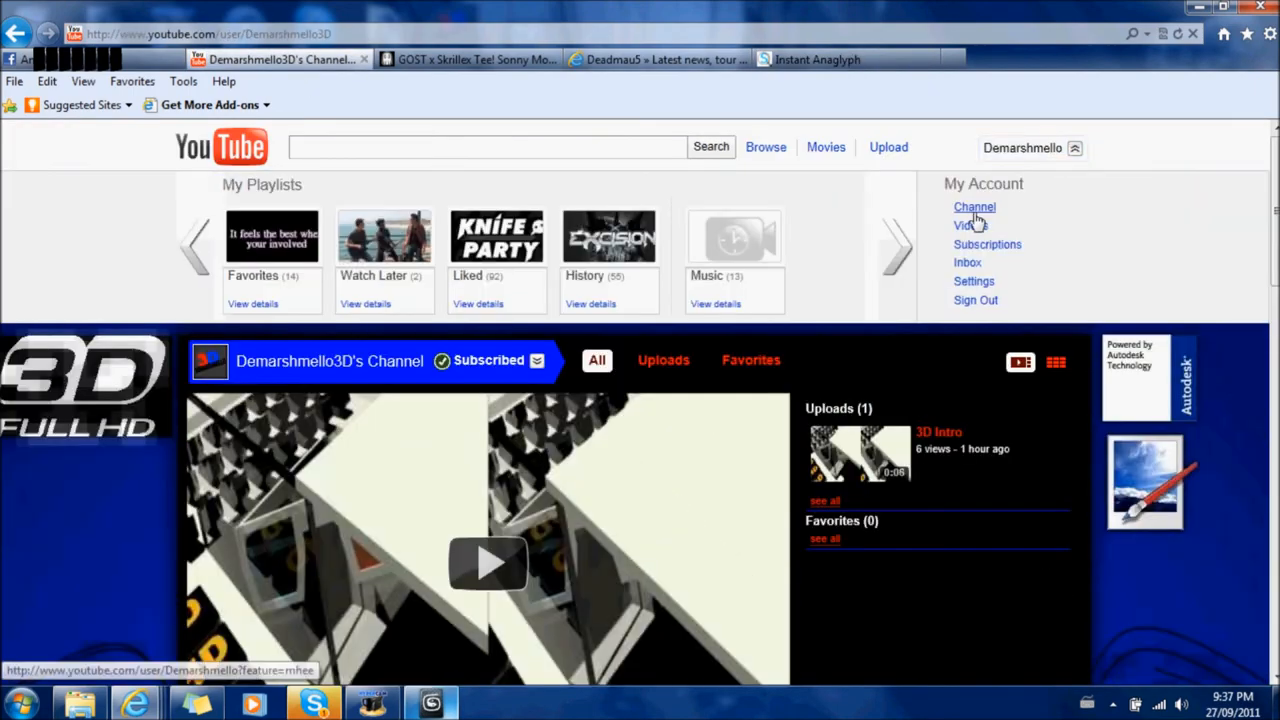
click(974, 207)
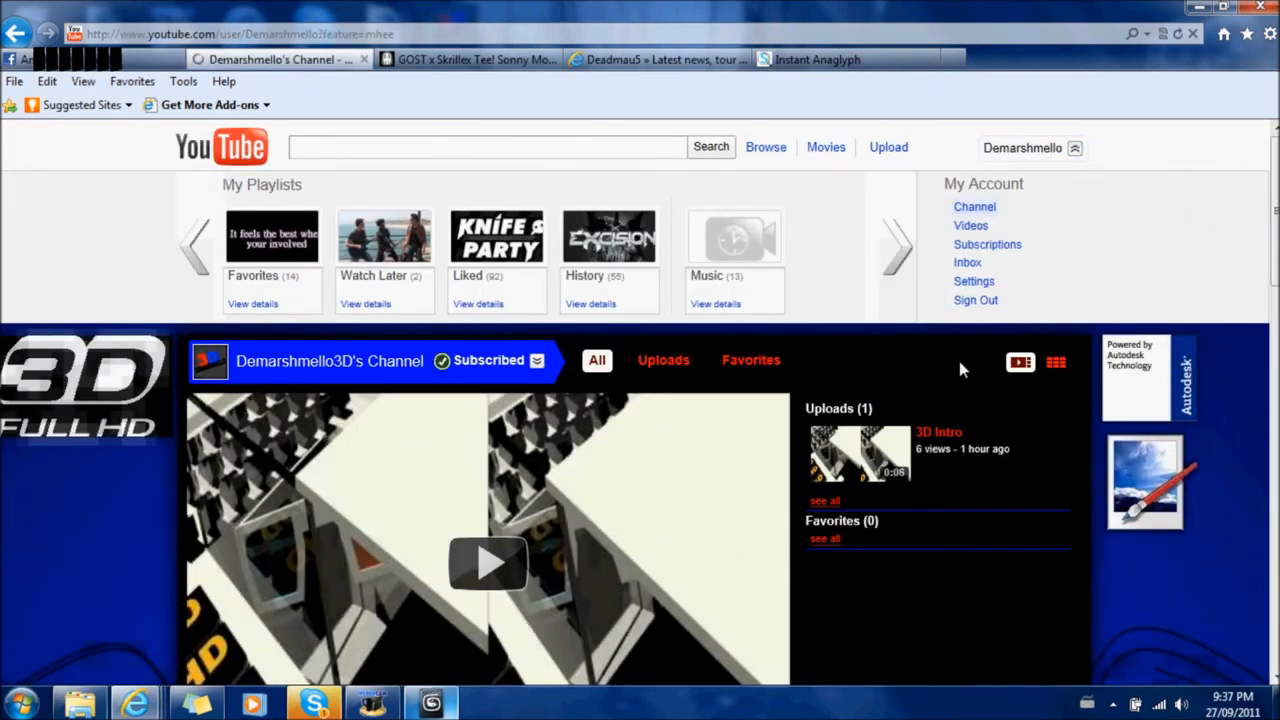
mouse_move(80, 575)
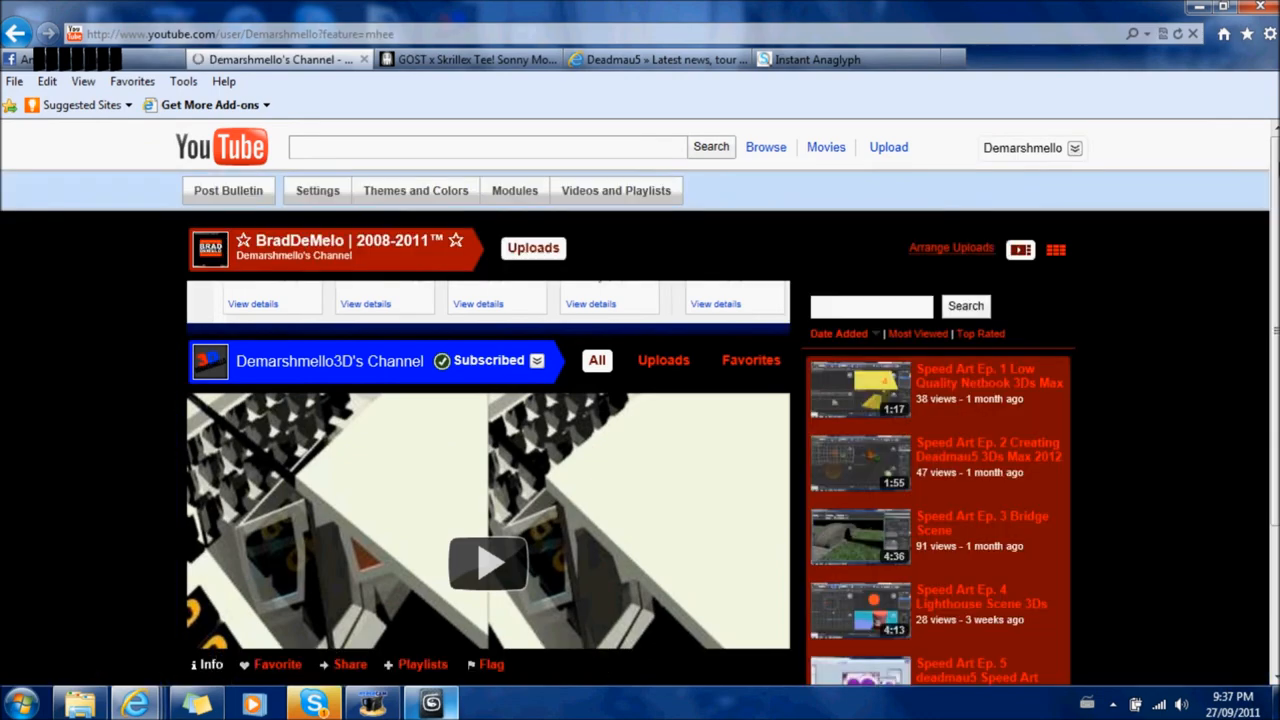
scroll(down, 3)
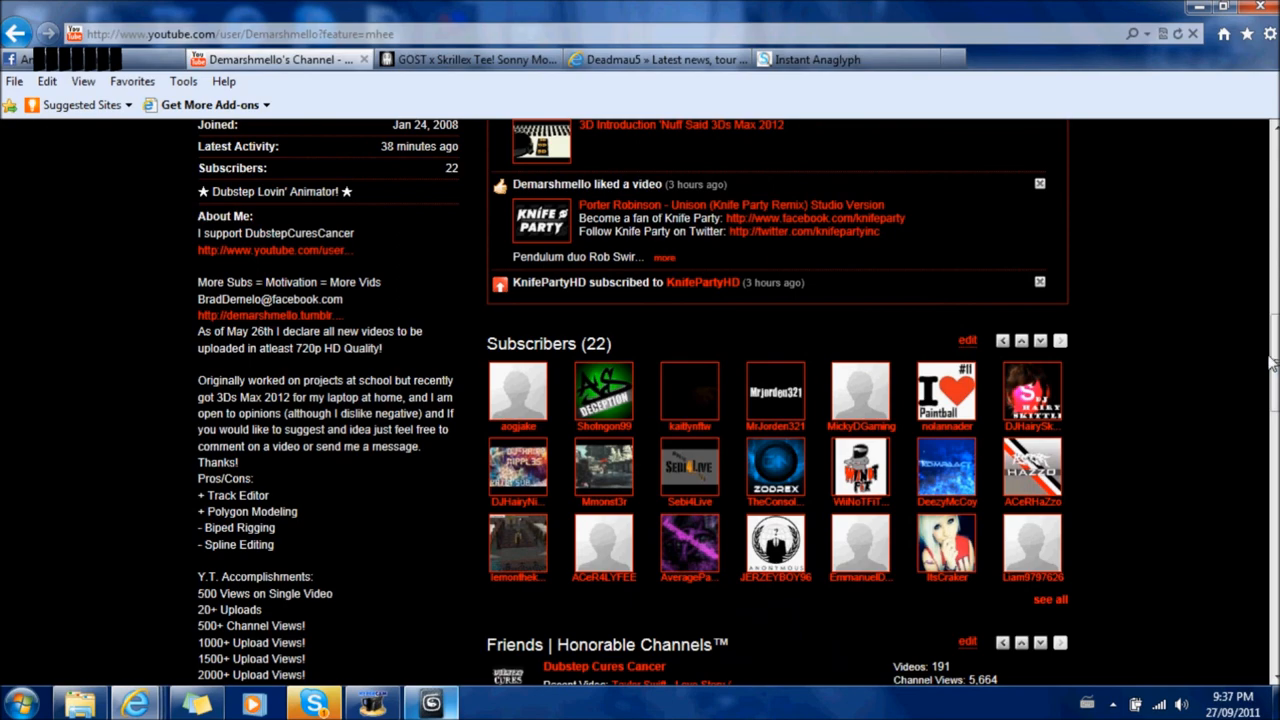
scroll(down, 3)
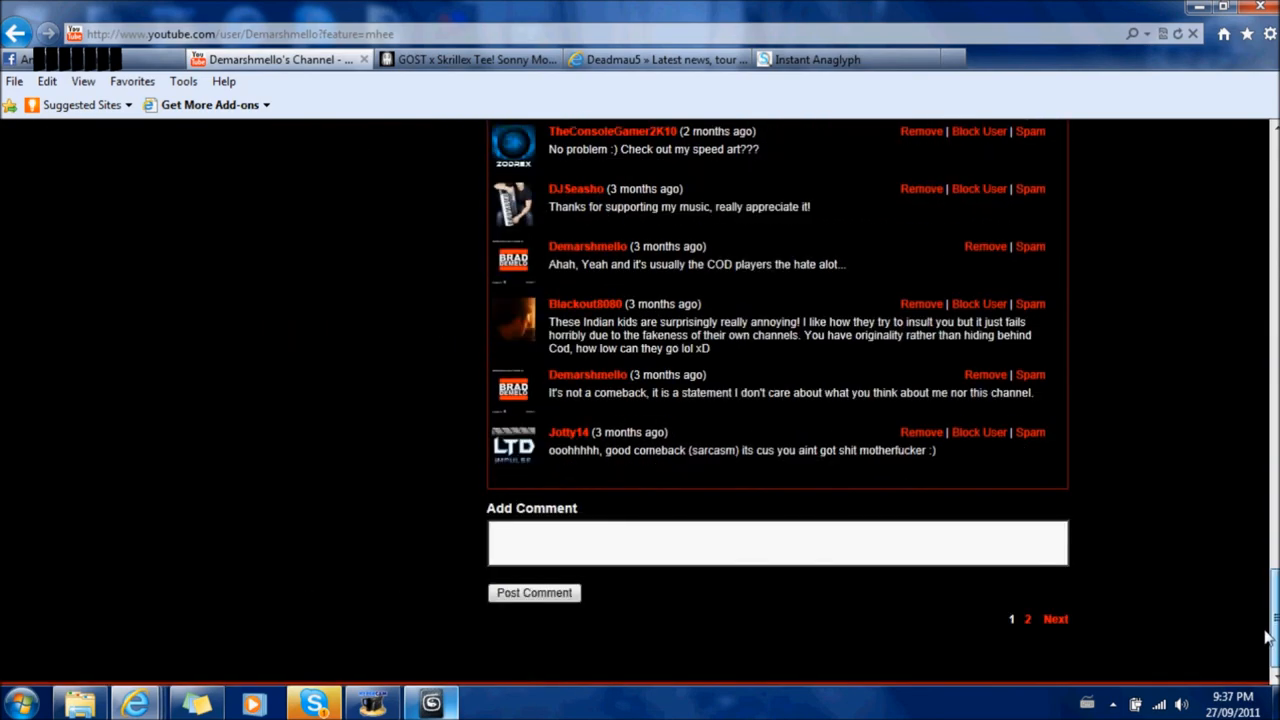
scroll(up, 3)
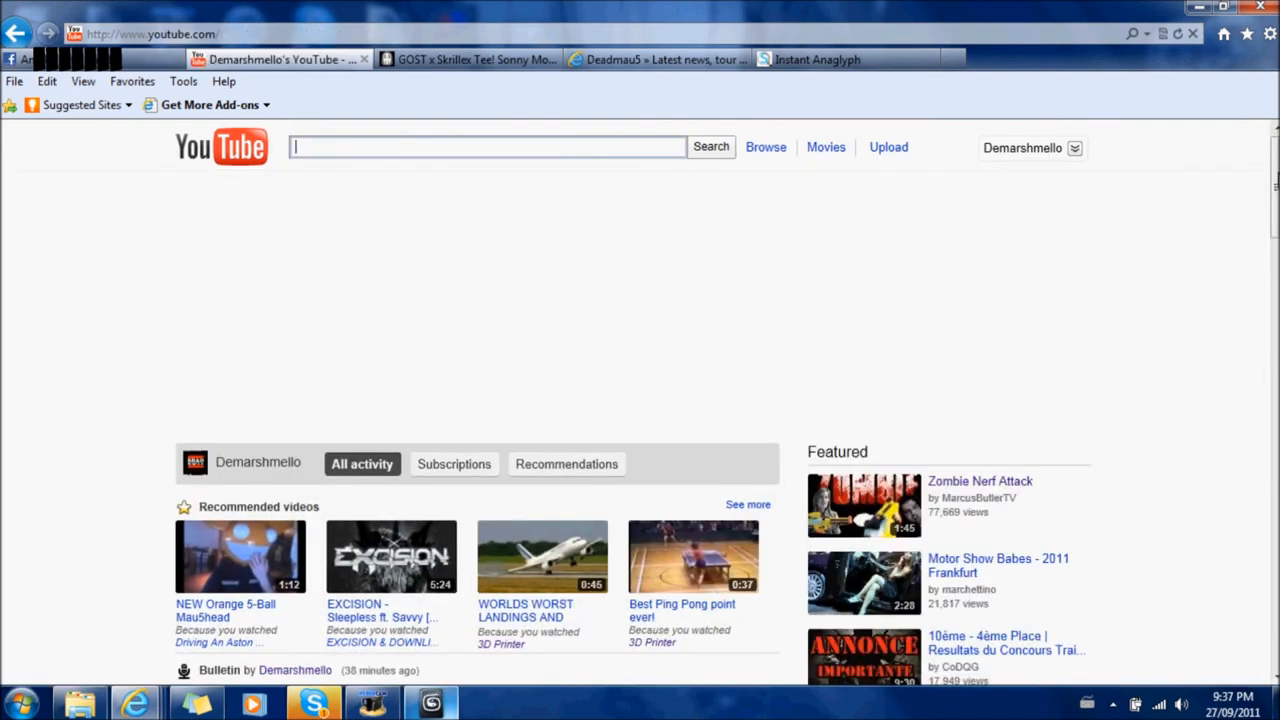
scroll(down, 3)
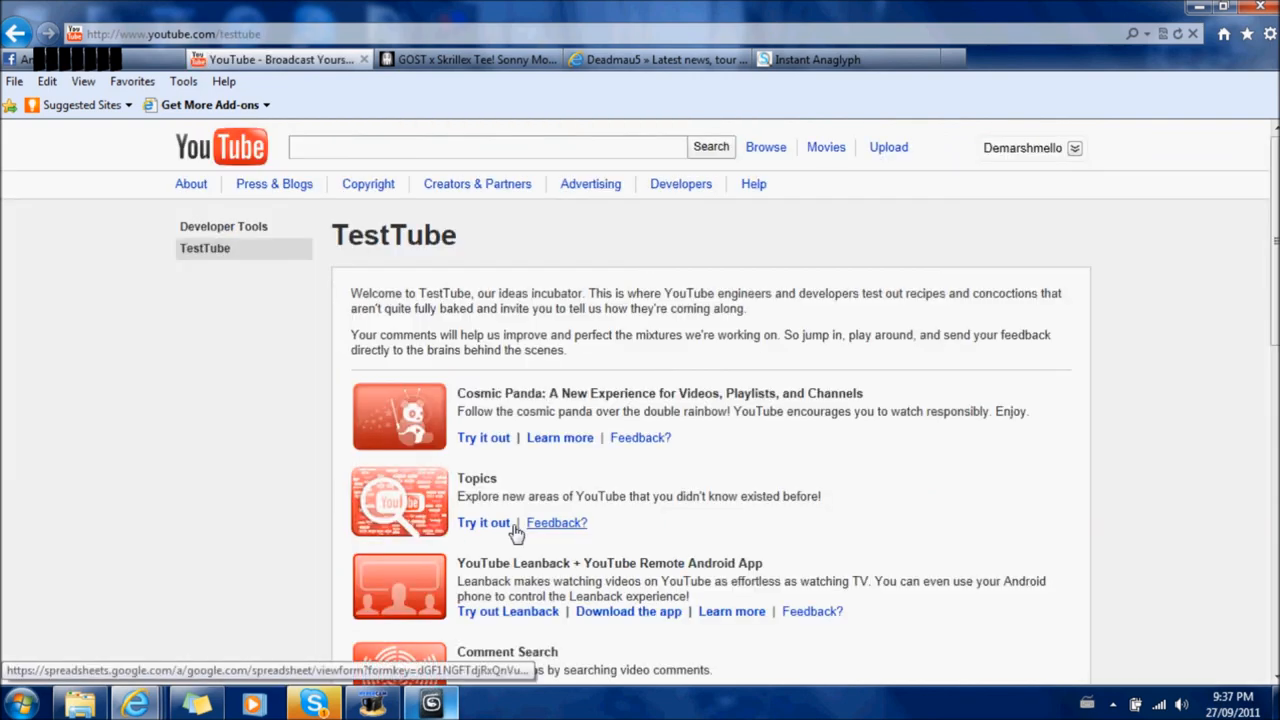
scroll(down, 3)
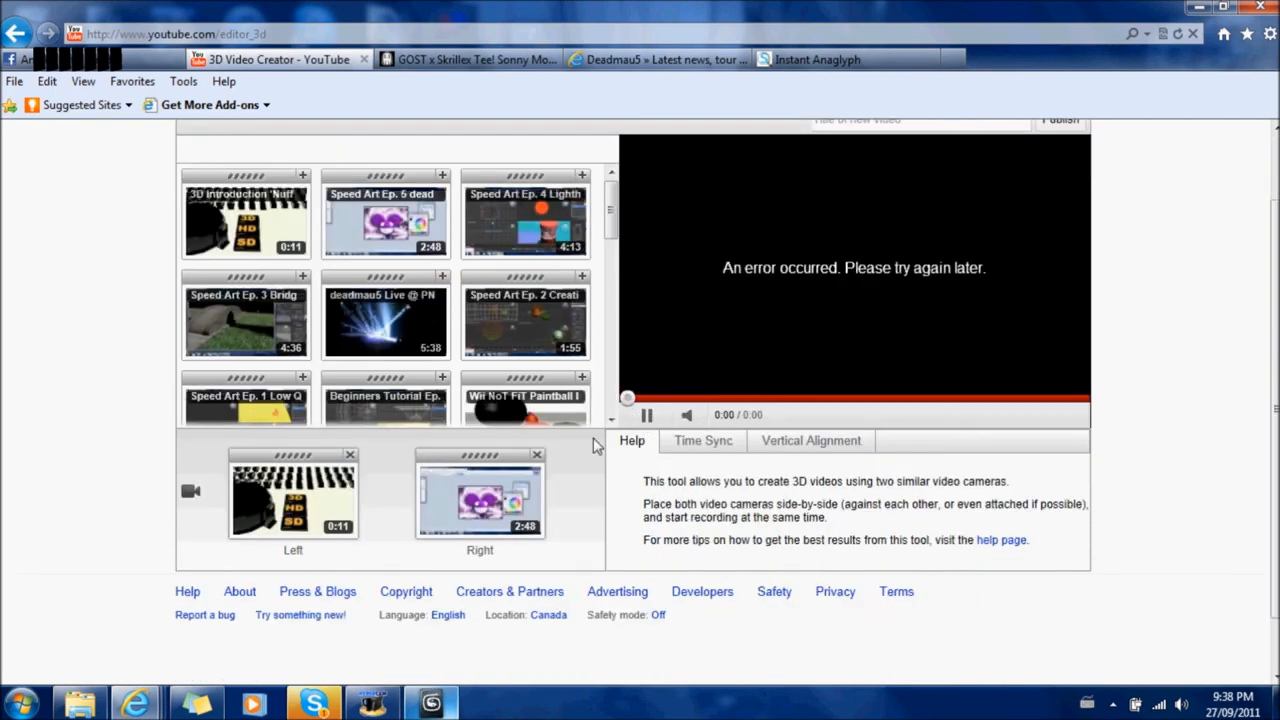
- Clear the Left and Right clips and preview the '3D Test 3Ds Max 2012' video
click(537, 456)
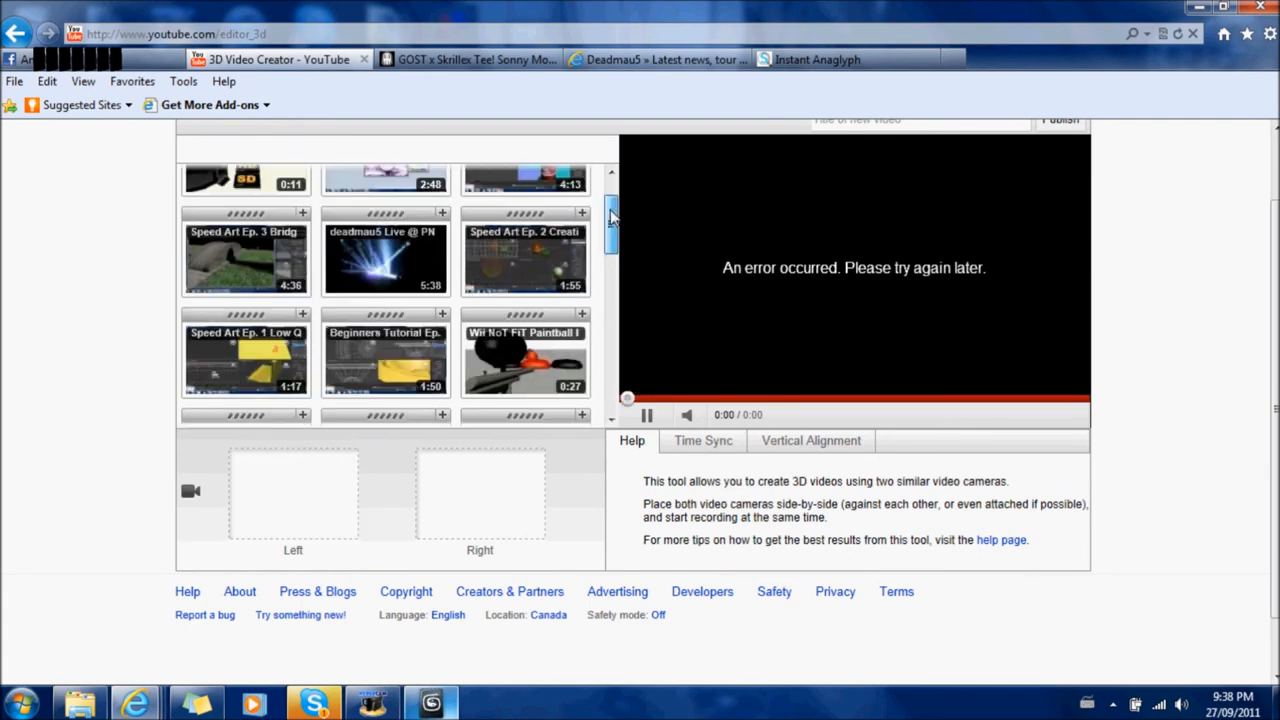
scroll(down, 3)
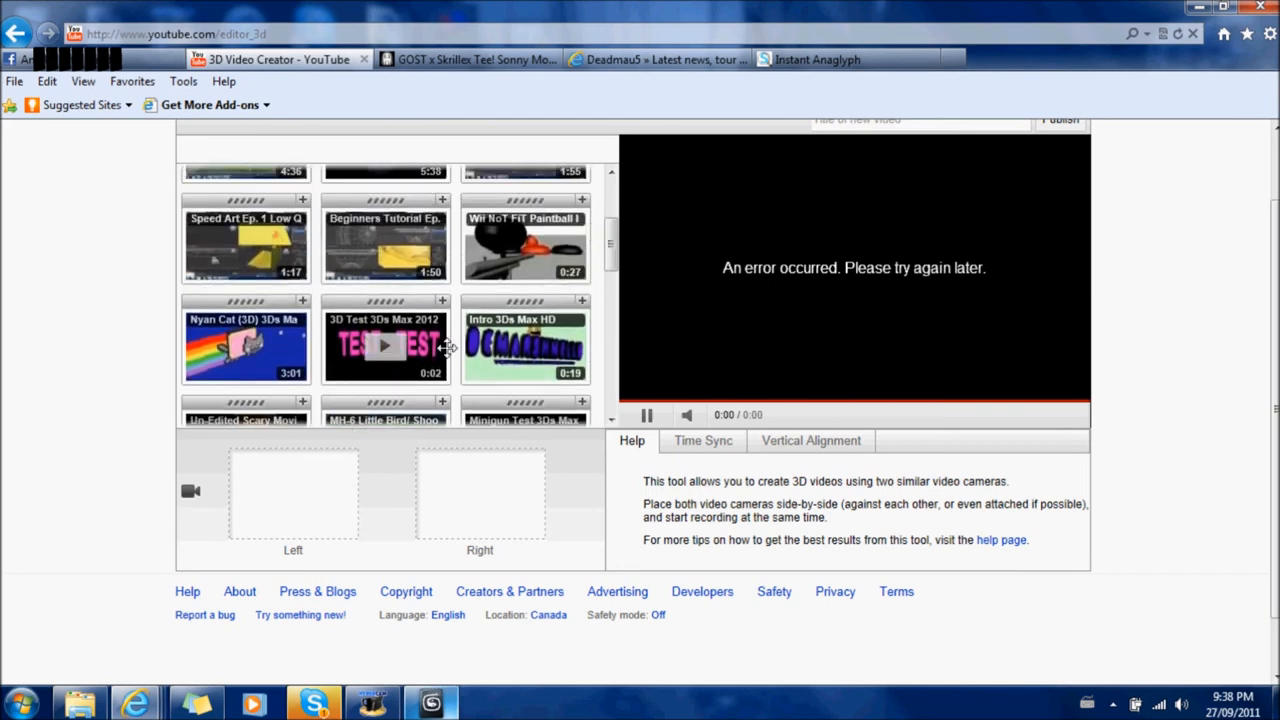
click(385, 345)
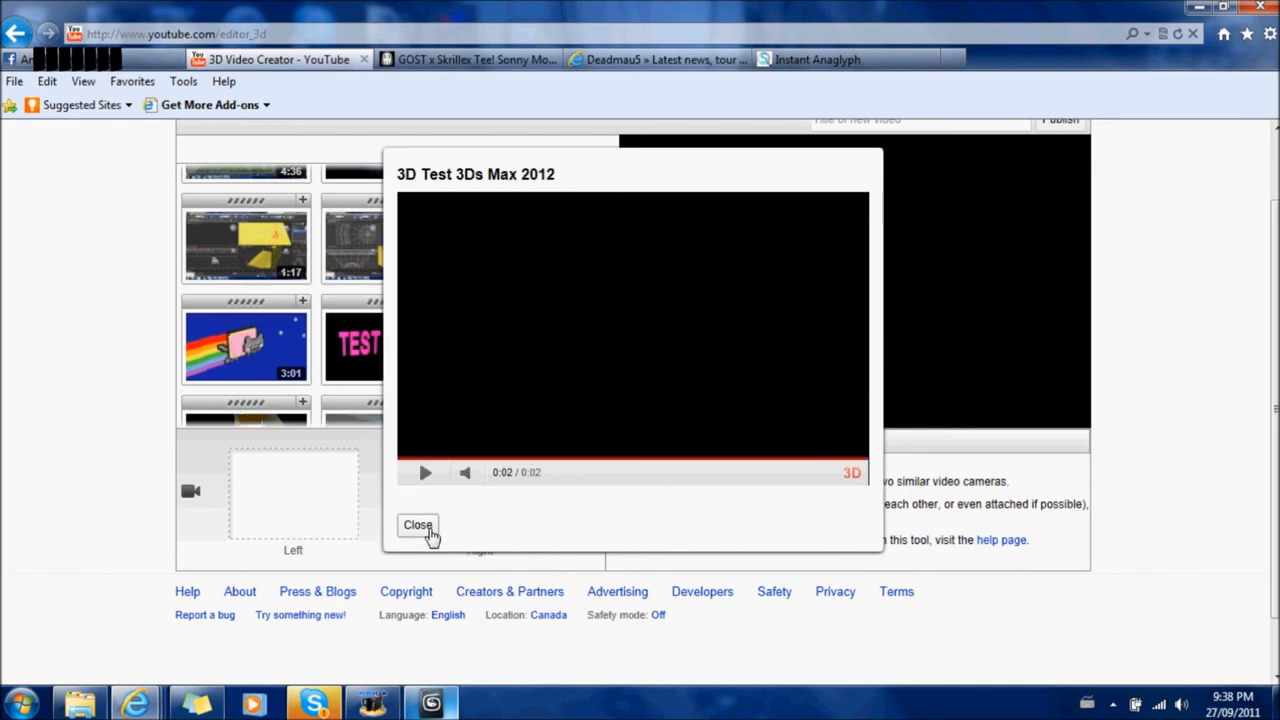
click(417, 525)
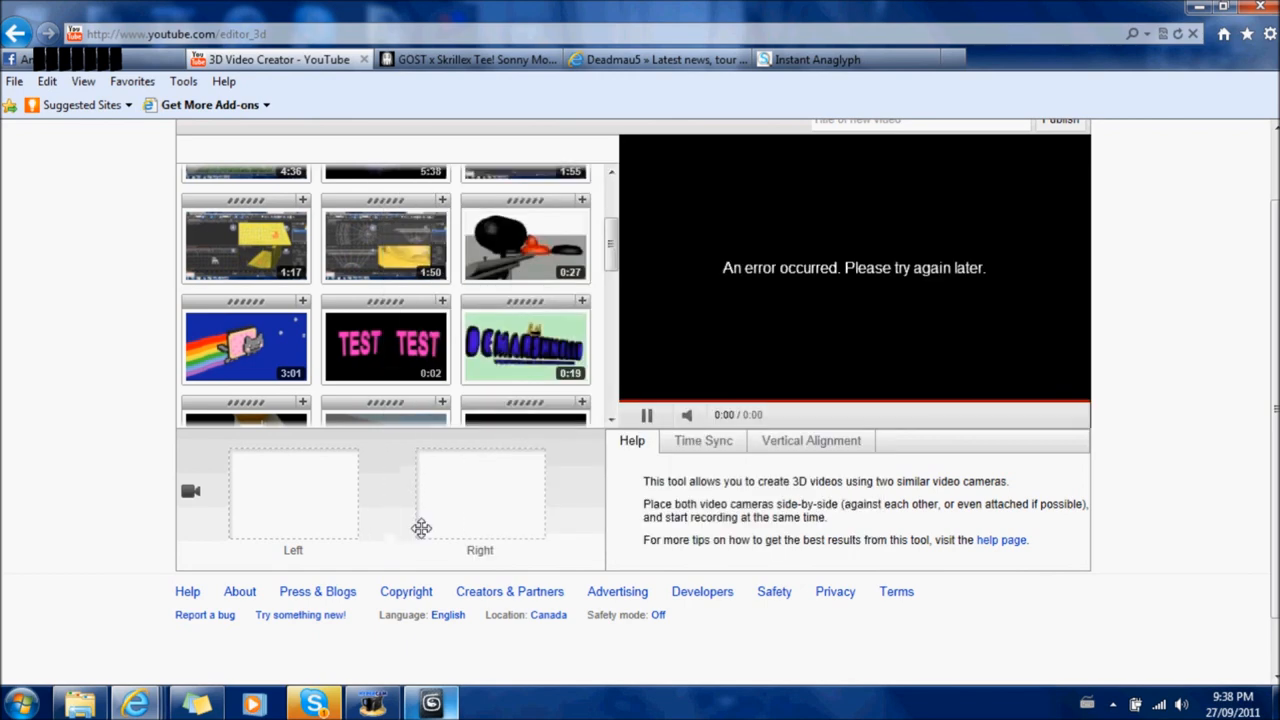
mouse_move(598, 440)
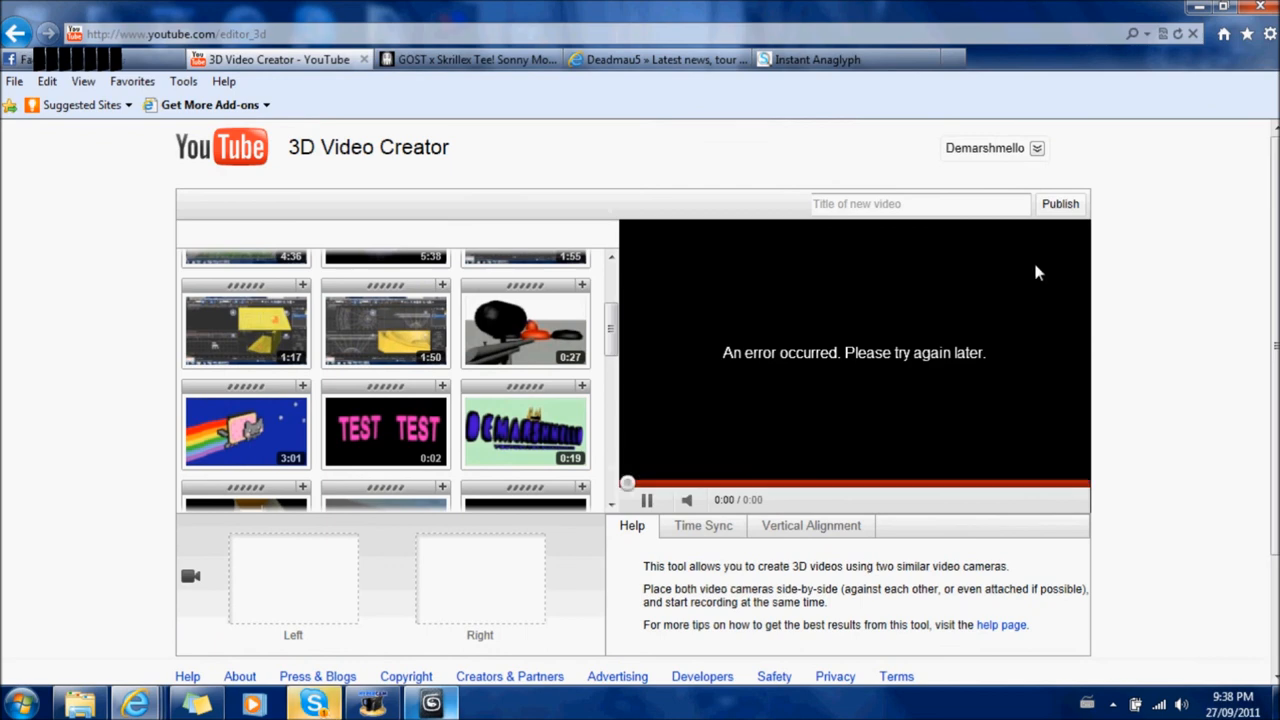
- Enter '3d blah blah' as the new video's title
click(918, 203)
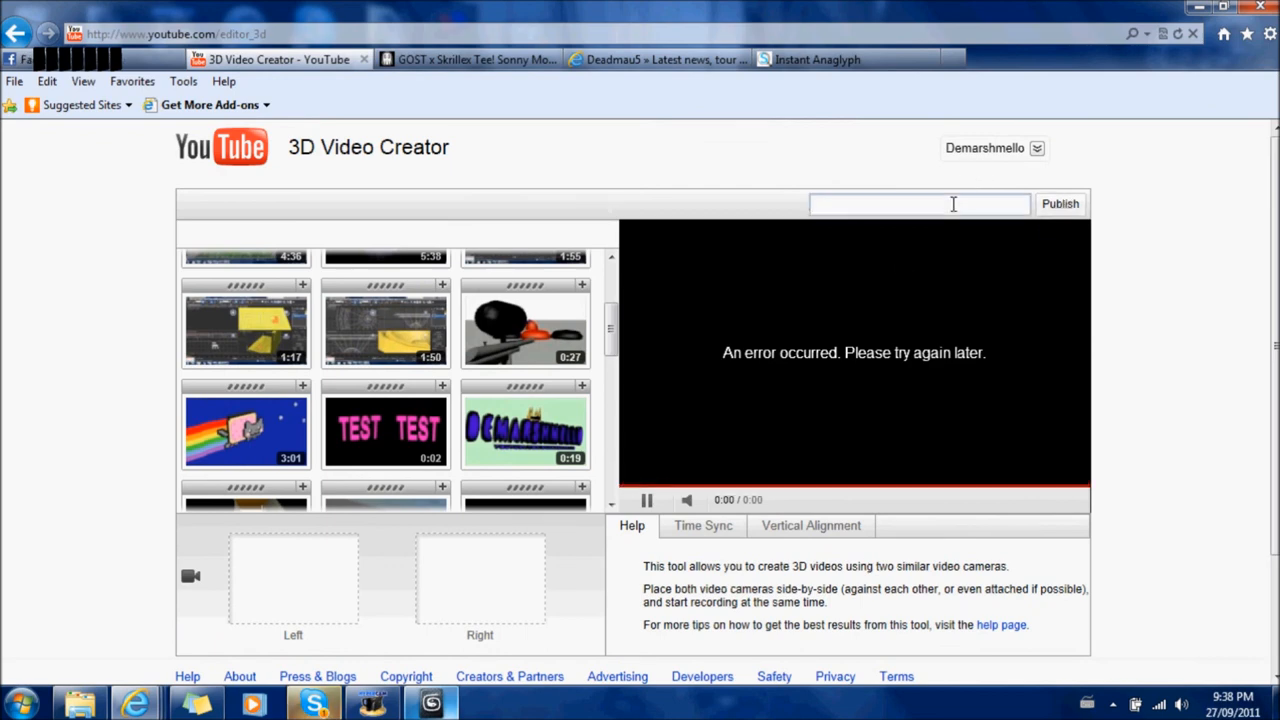
text(3)
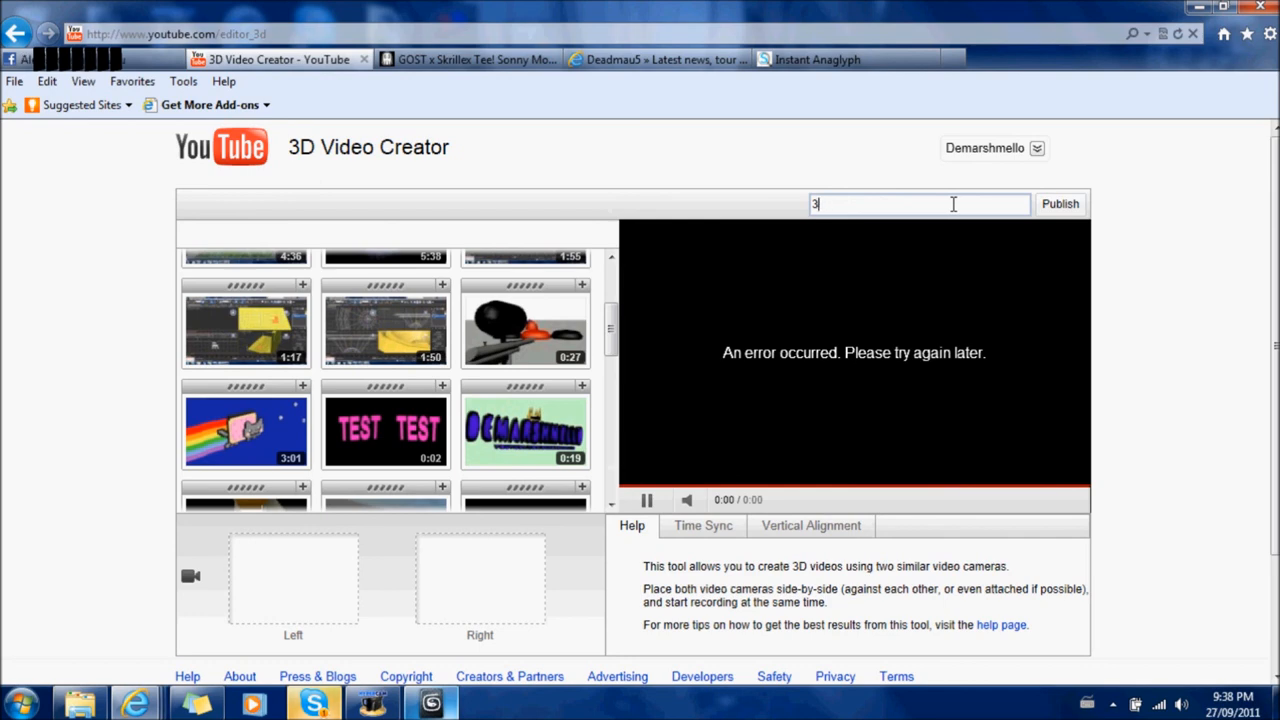
text(d blah)
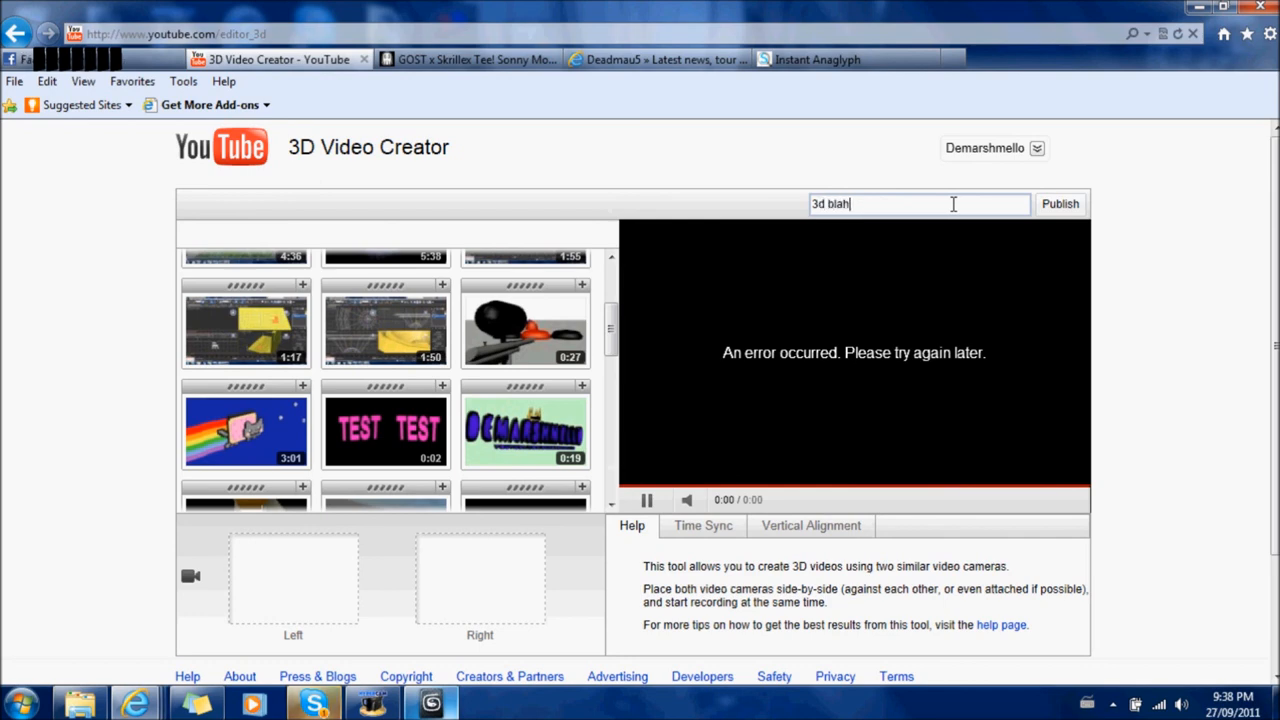
text(blah)
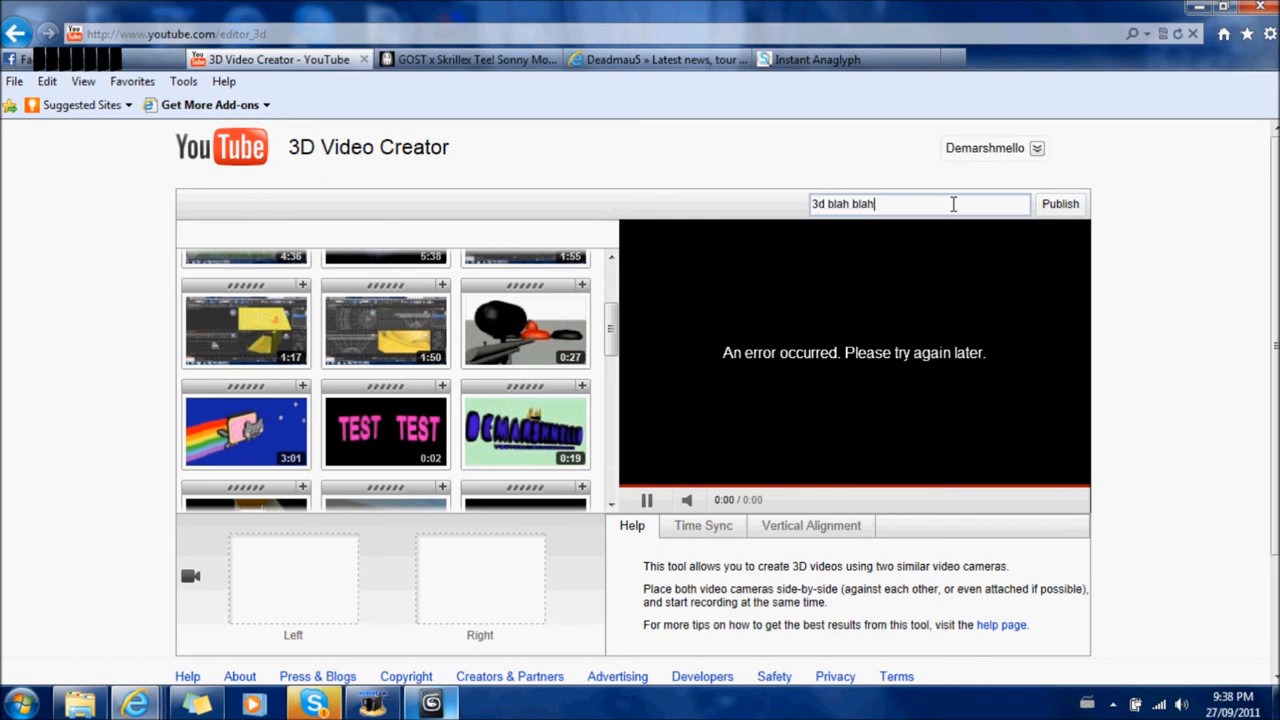
click(993, 148)
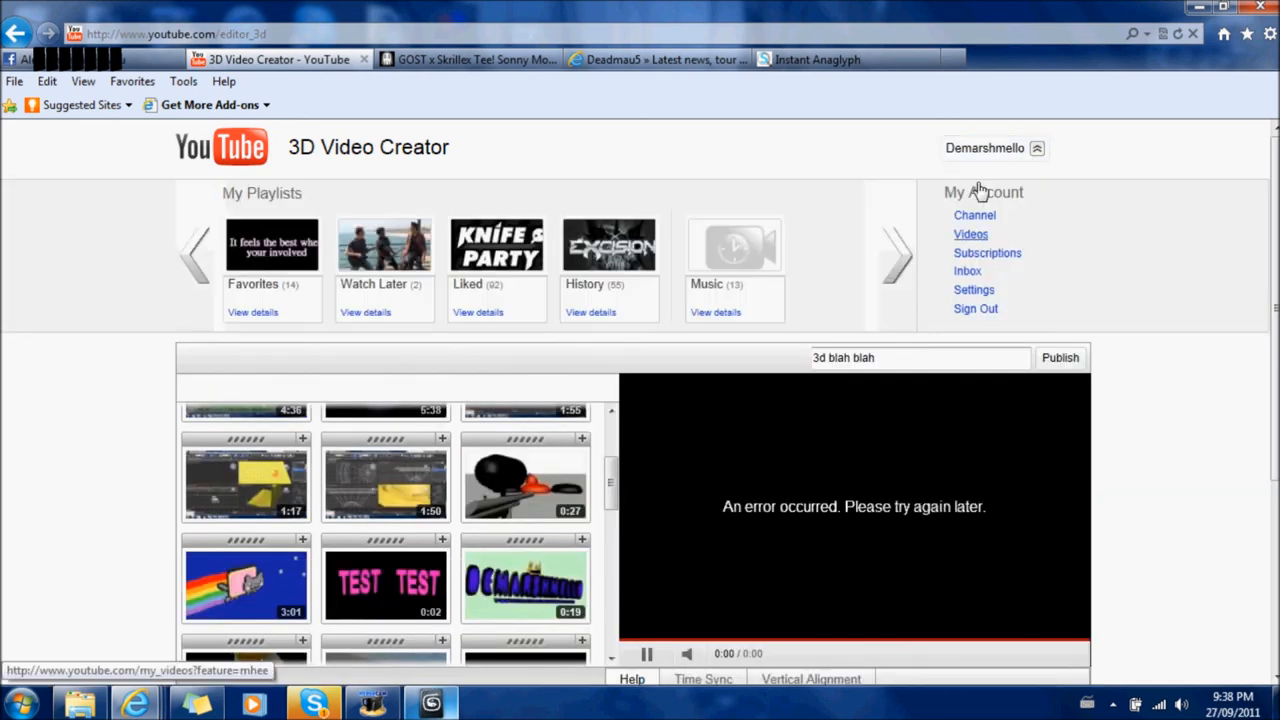